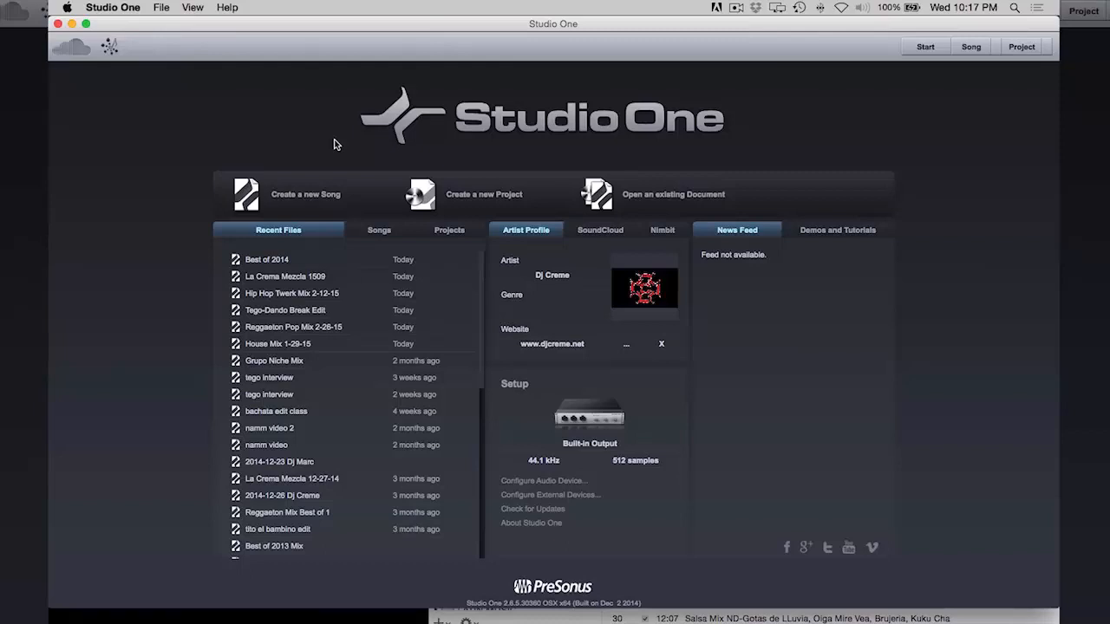
# Create a new song from the User > Mixes template with tempo 90 BPM.
pyautogui.click(246, 195)
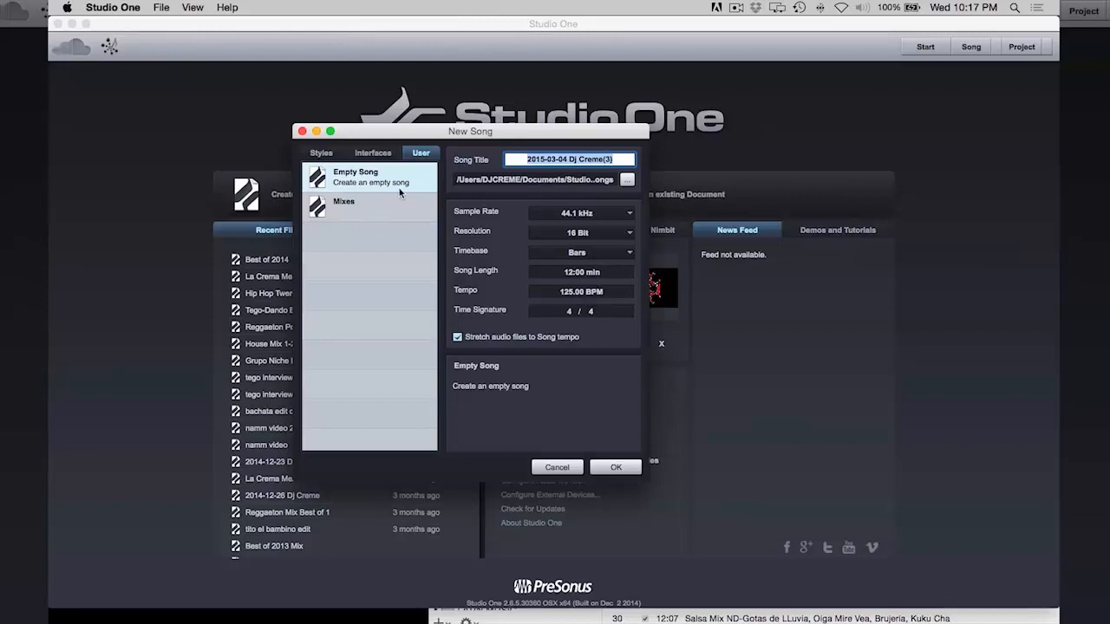
pyautogui.click(344, 206)
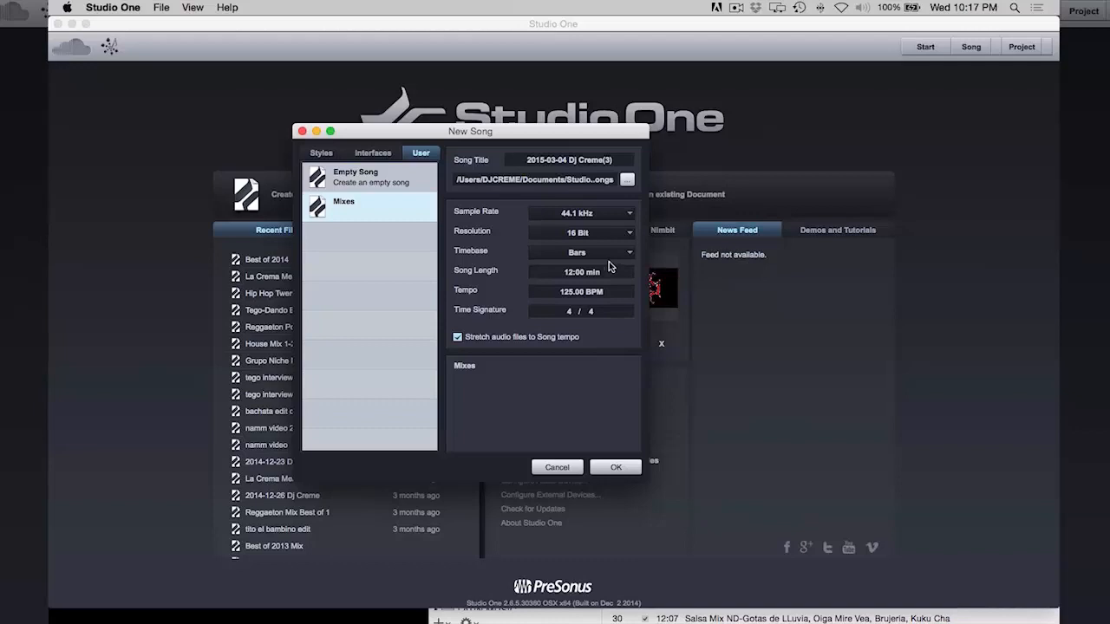
pyautogui.click(581, 290)
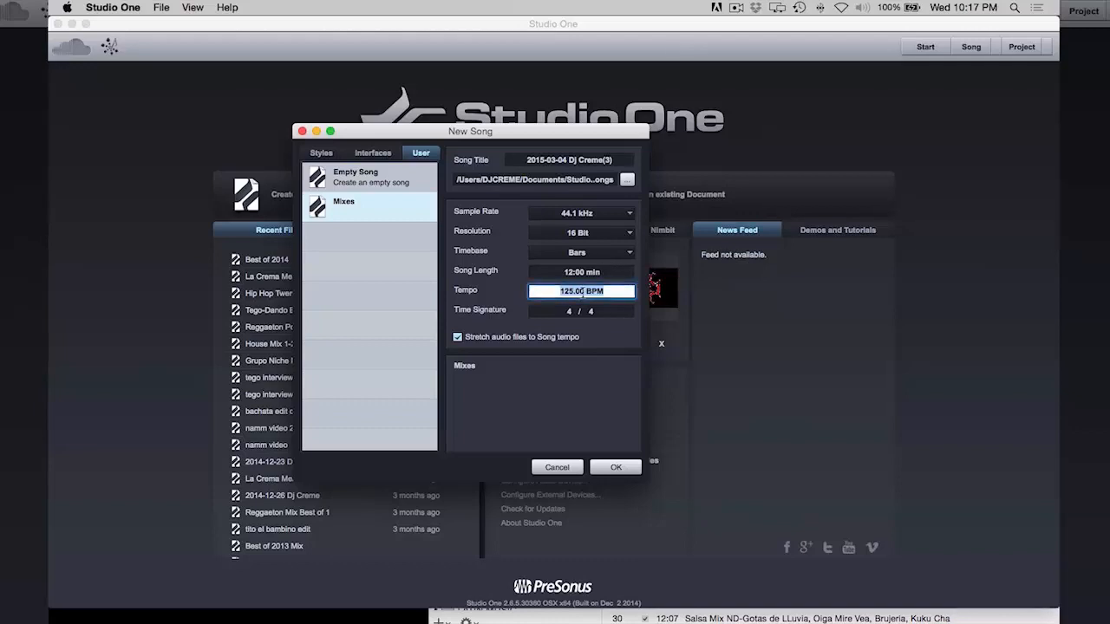
pyautogui.write('90')
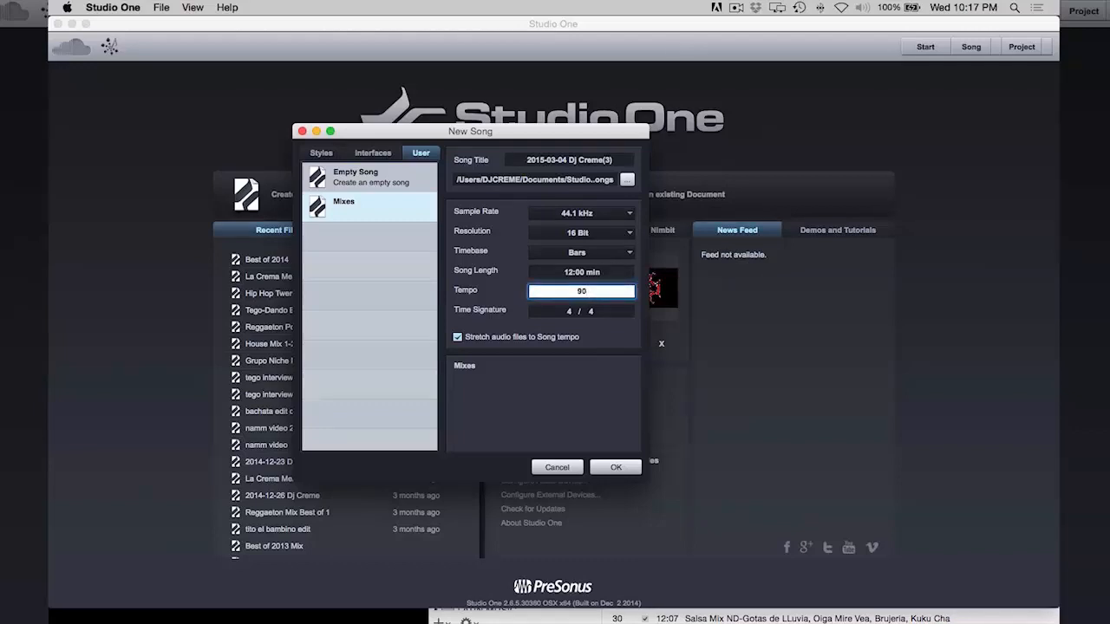
pyautogui.click(556, 466)
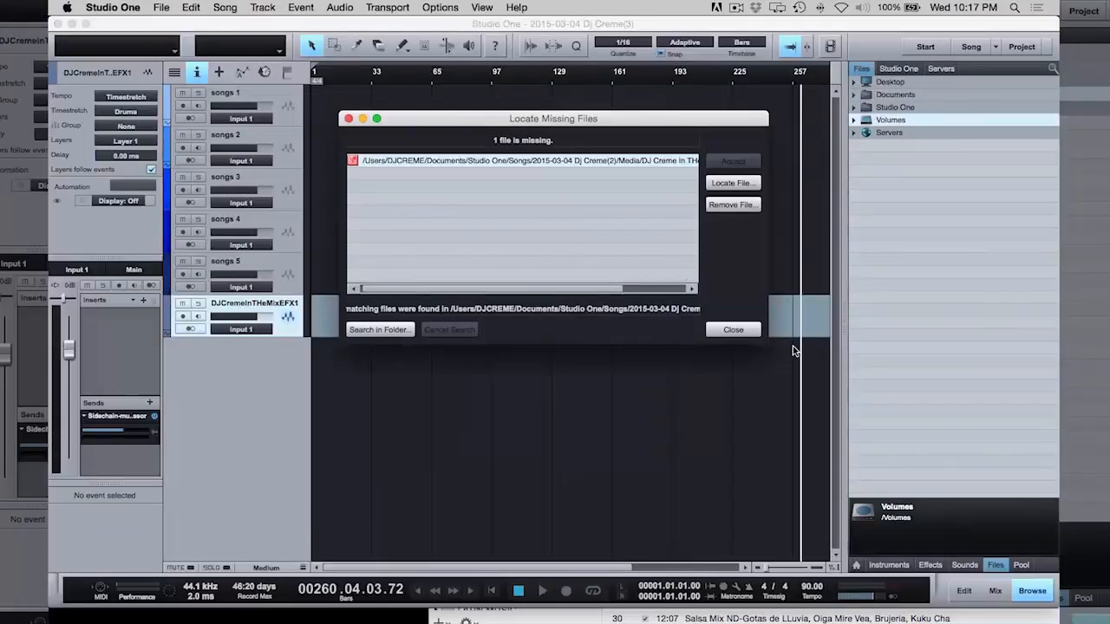
# Dismiss the missing-file notice and open the REGGAETON/DEMBOW > Reggaeton GO IN playlist in iTunes.
pyautogui.click(732, 329)
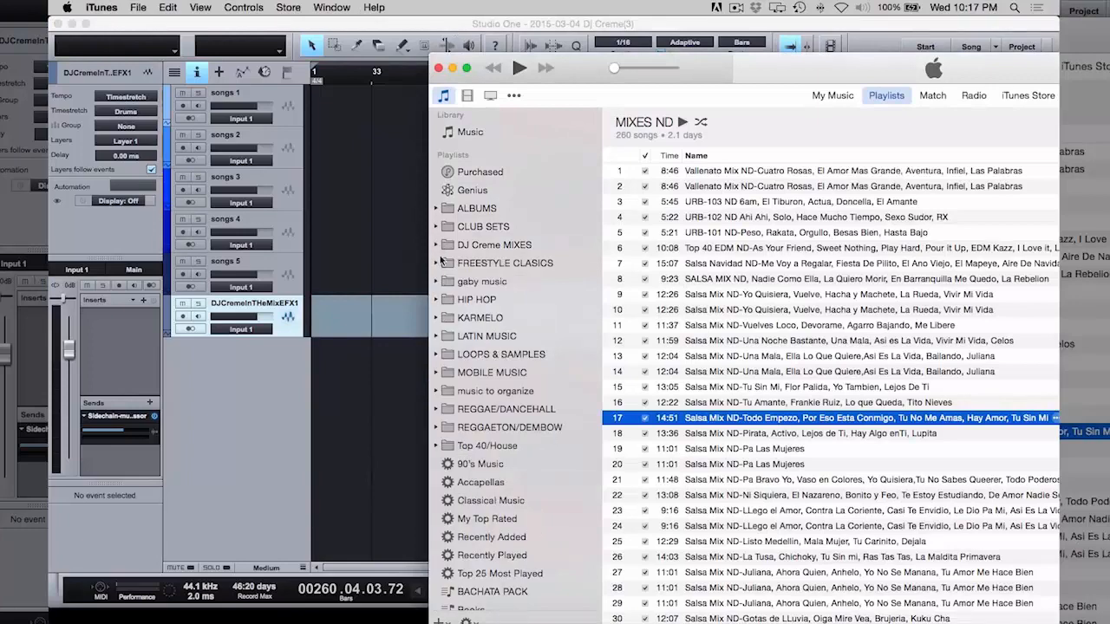
pyautogui.click(436, 427)
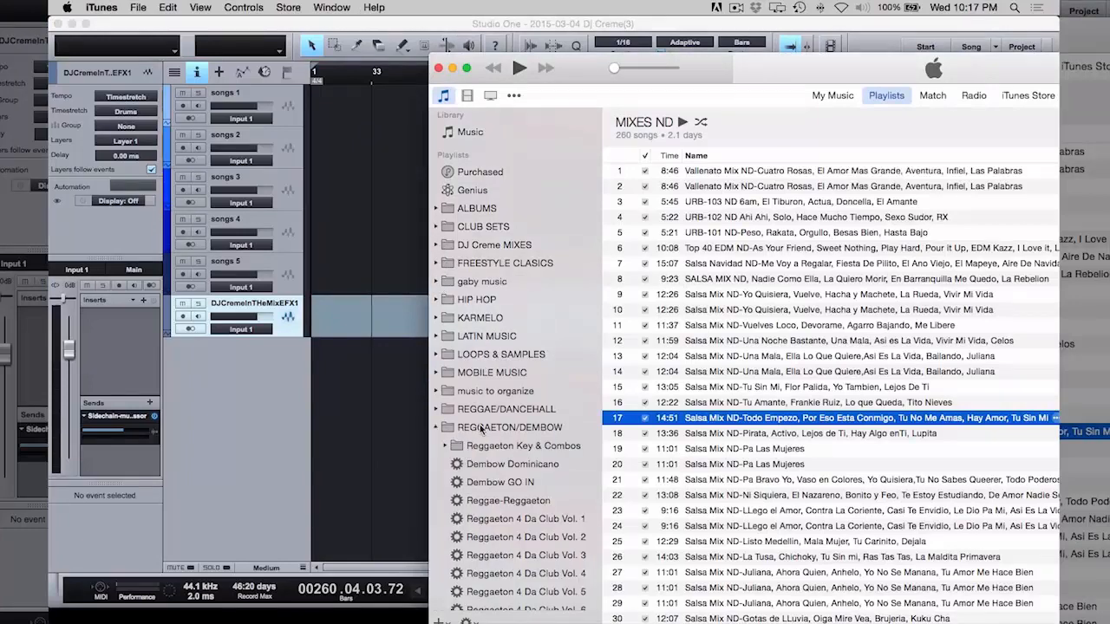
pyautogui.scroll(-3)
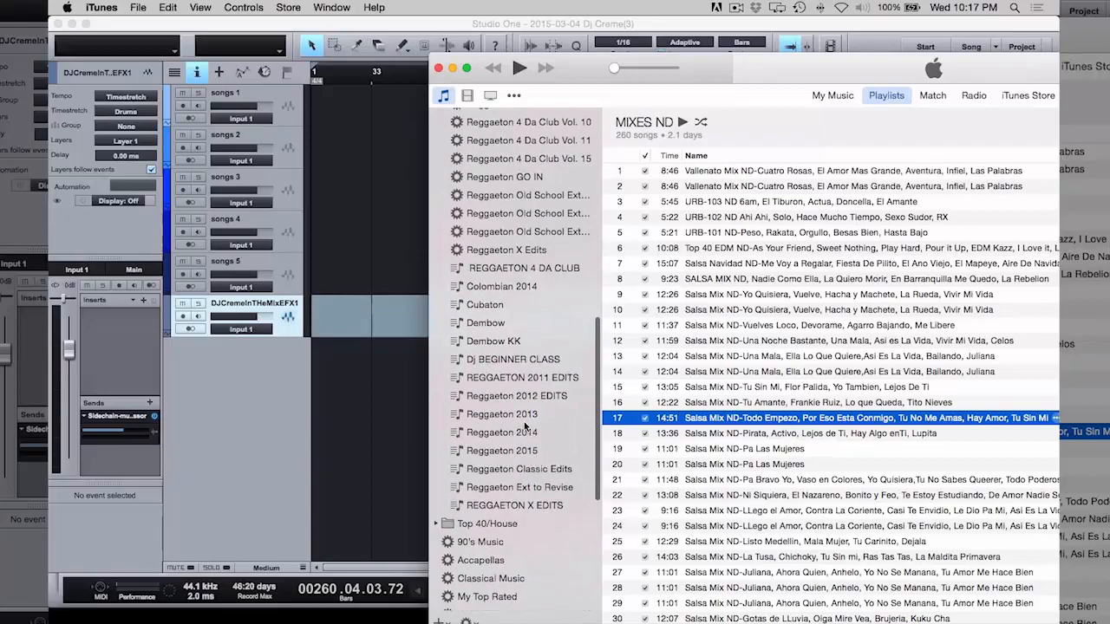
pyautogui.click(506, 221)
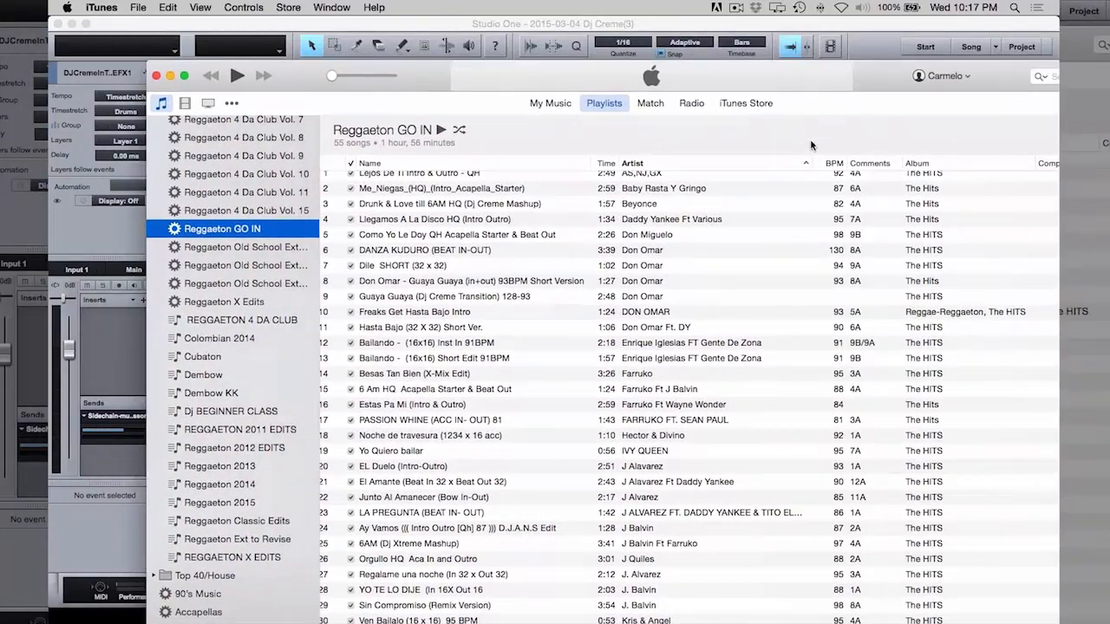
# Place YO TE LO DIJE on songs 1 and Besas Tan Bien on songs 2.
pyautogui.click(825, 163)
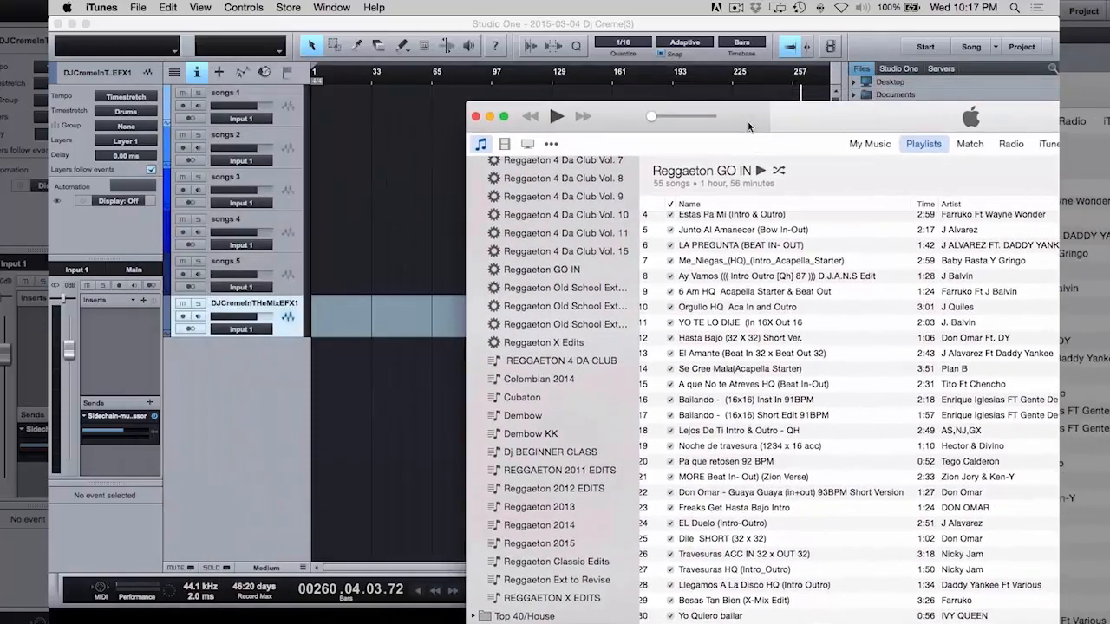
pyautogui.click(754, 322)
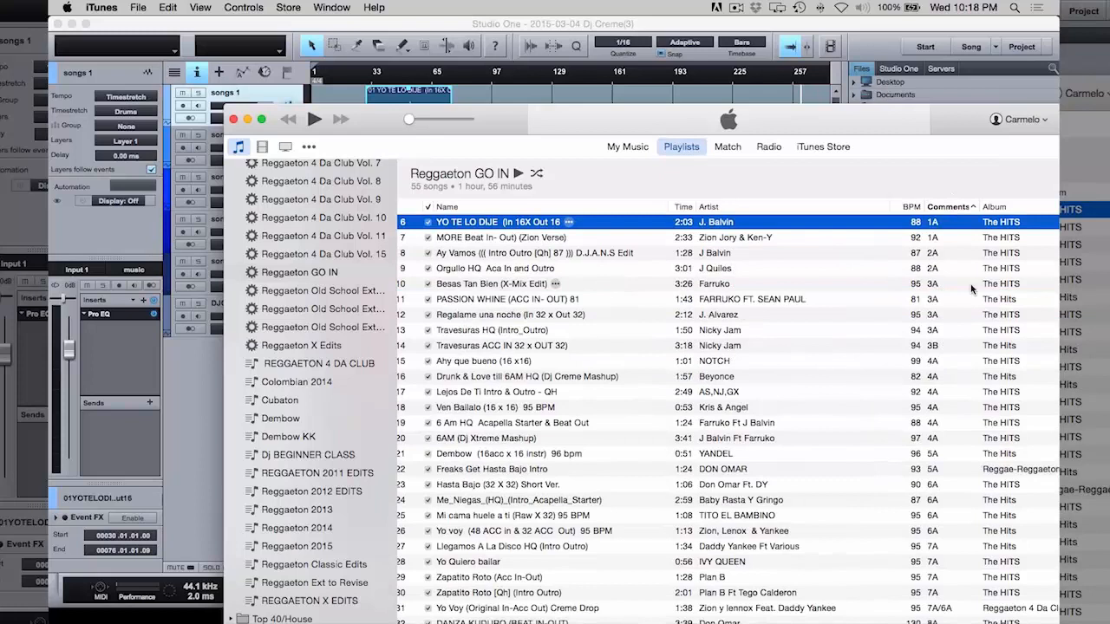
pyautogui.moveTo(680, 299)
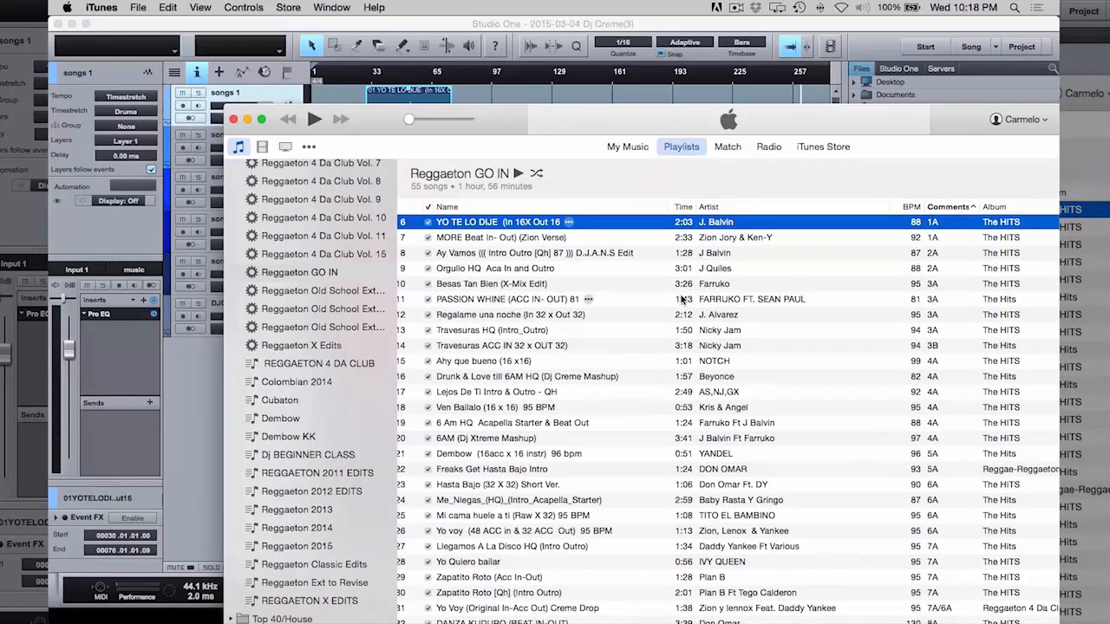
pyautogui.click(493, 283)
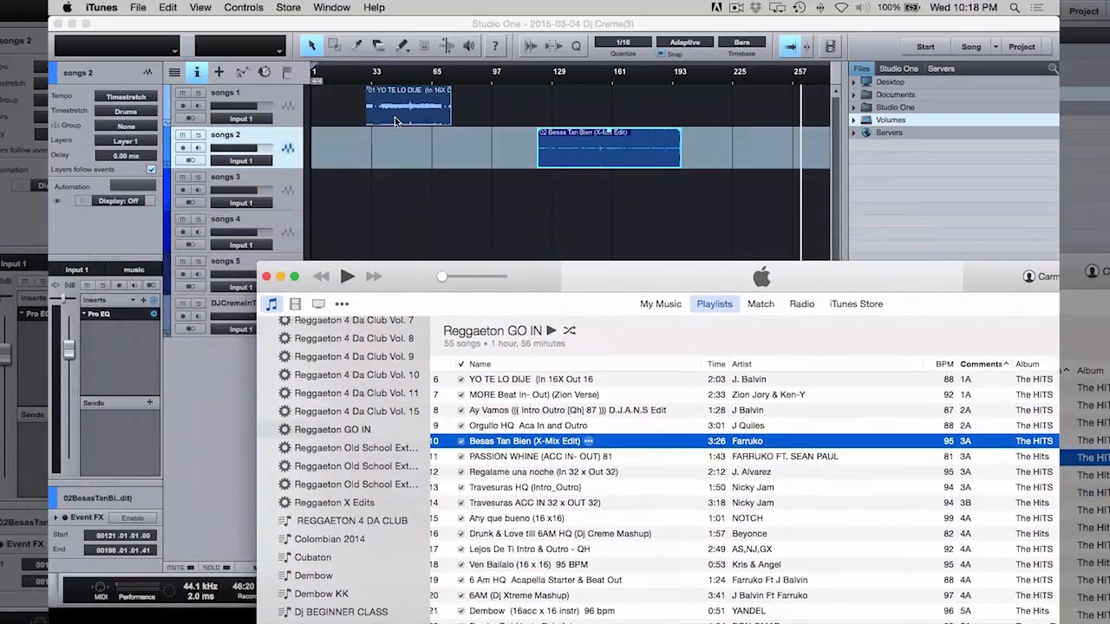
pyautogui.rightClick(408, 104)
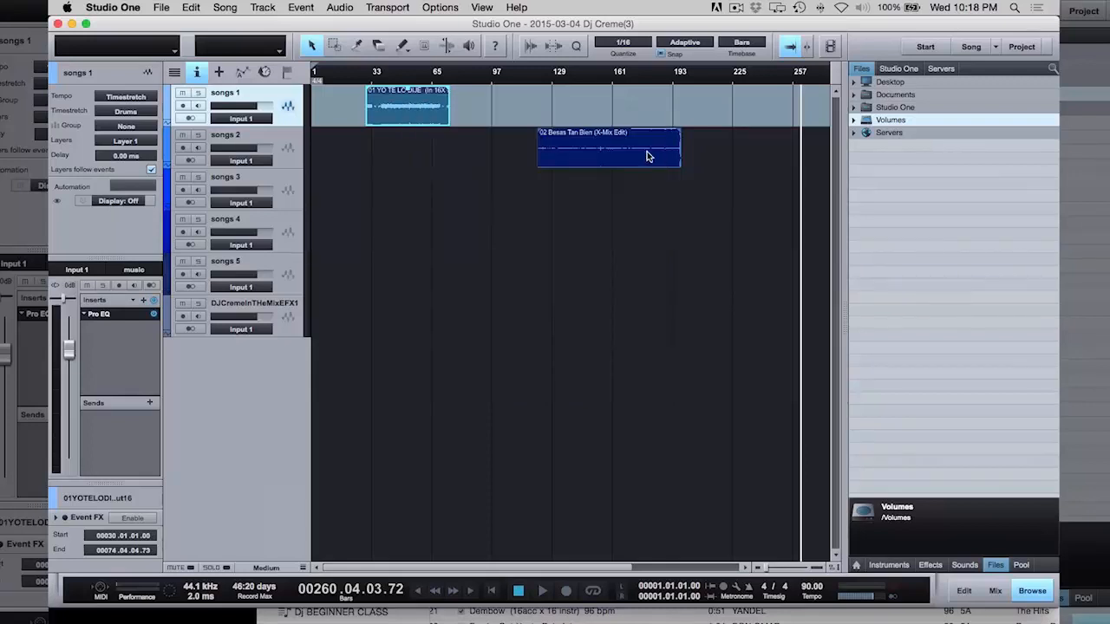
# Enter Besas Tan Bien's File Tempo, then edit File Tempo for Yo Quiero bailar on songs 3.
pyautogui.rightClick(607, 147)
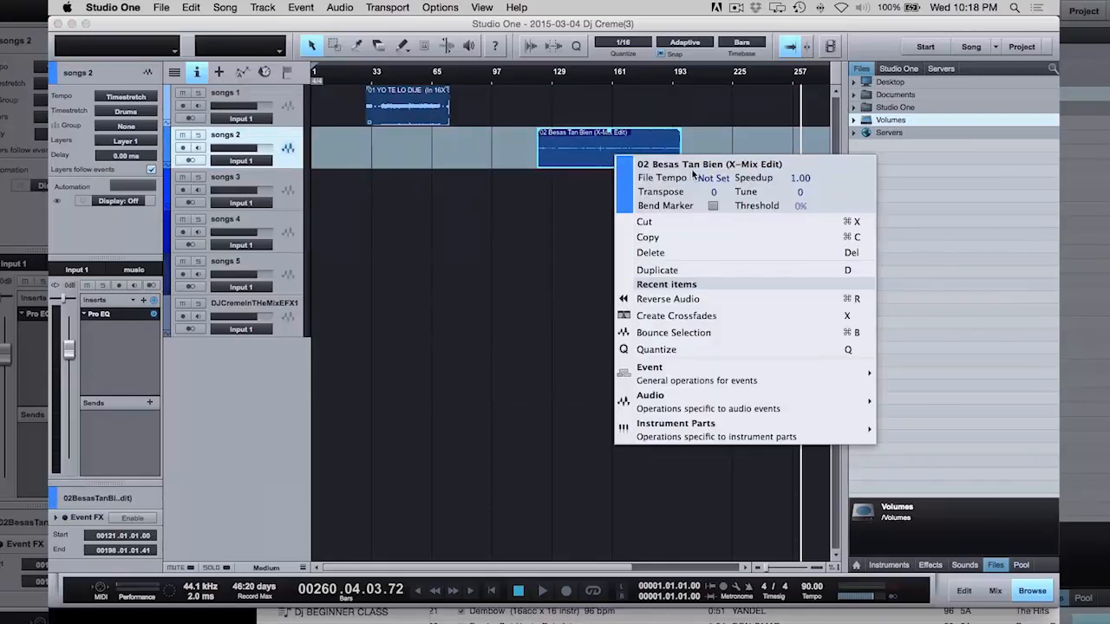
pyautogui.write('9')
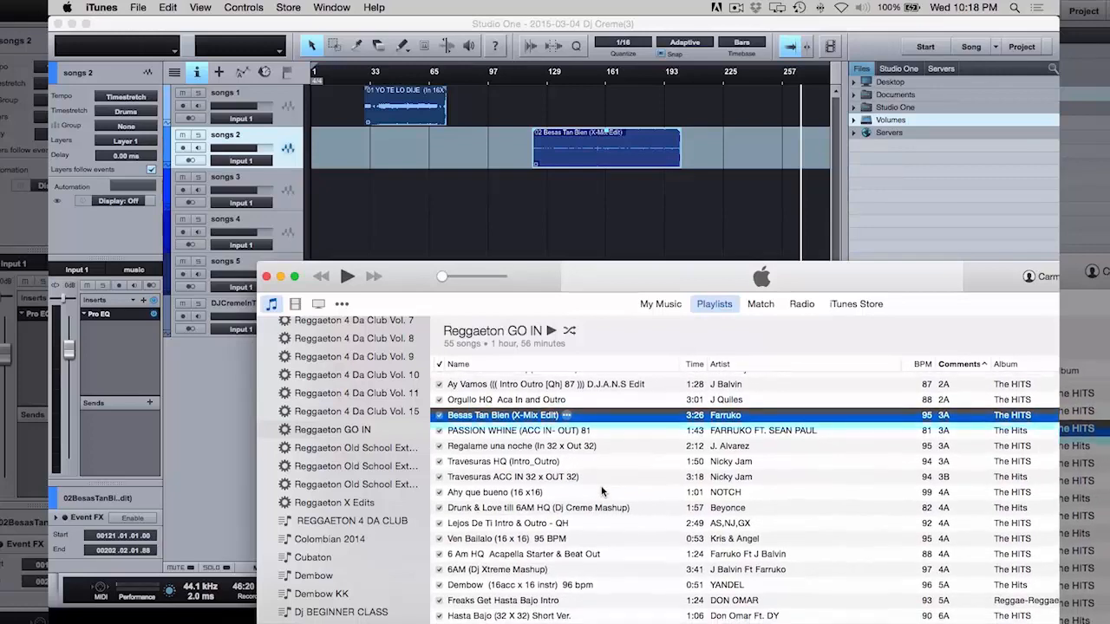
pyautogui.scroll(-3)
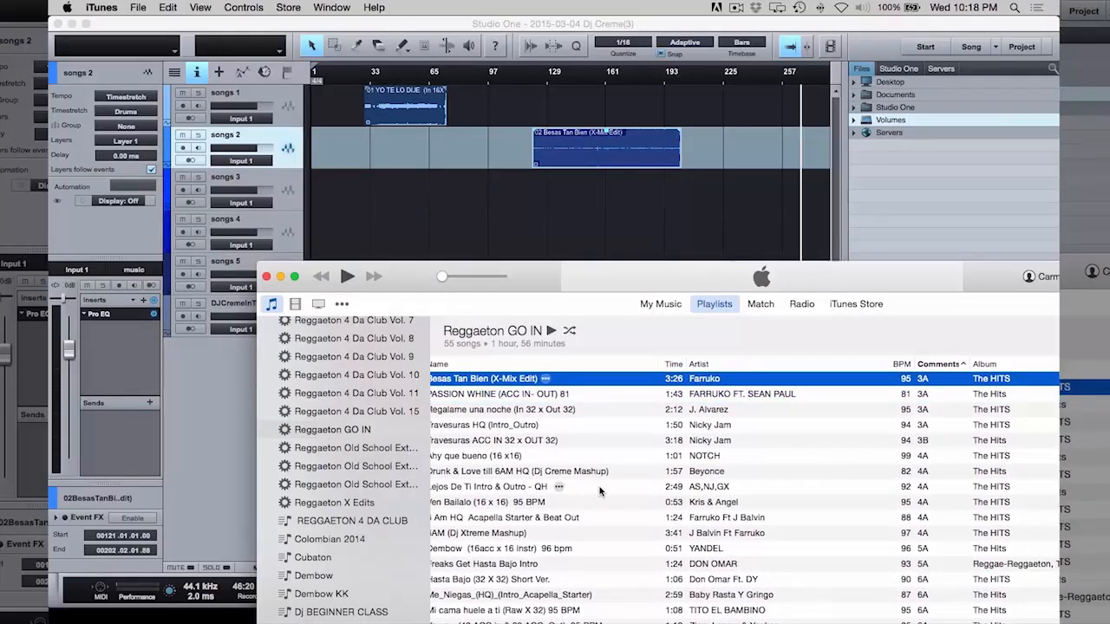
pyautogui.scroll(-3)
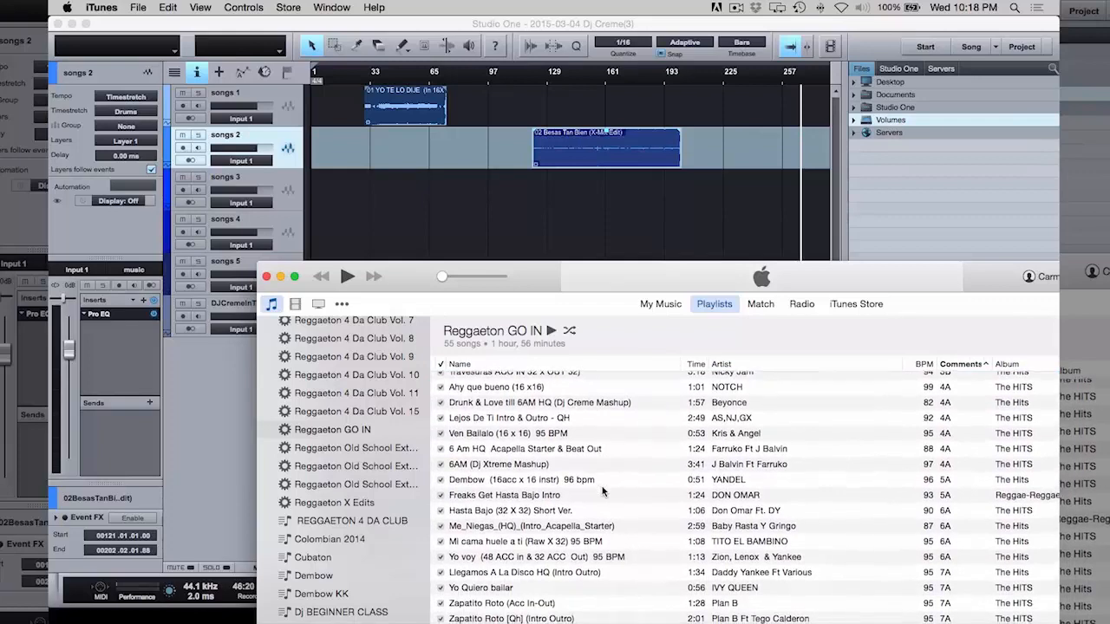
pyautogui.scroll(-3)
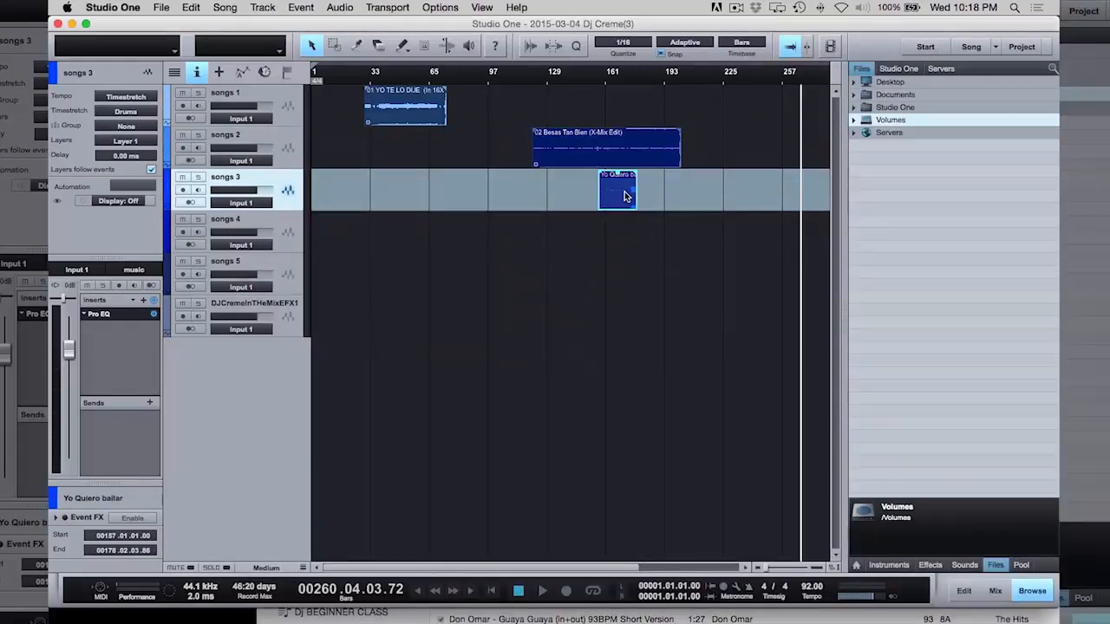
pyautogui.rightClick(617, 189)
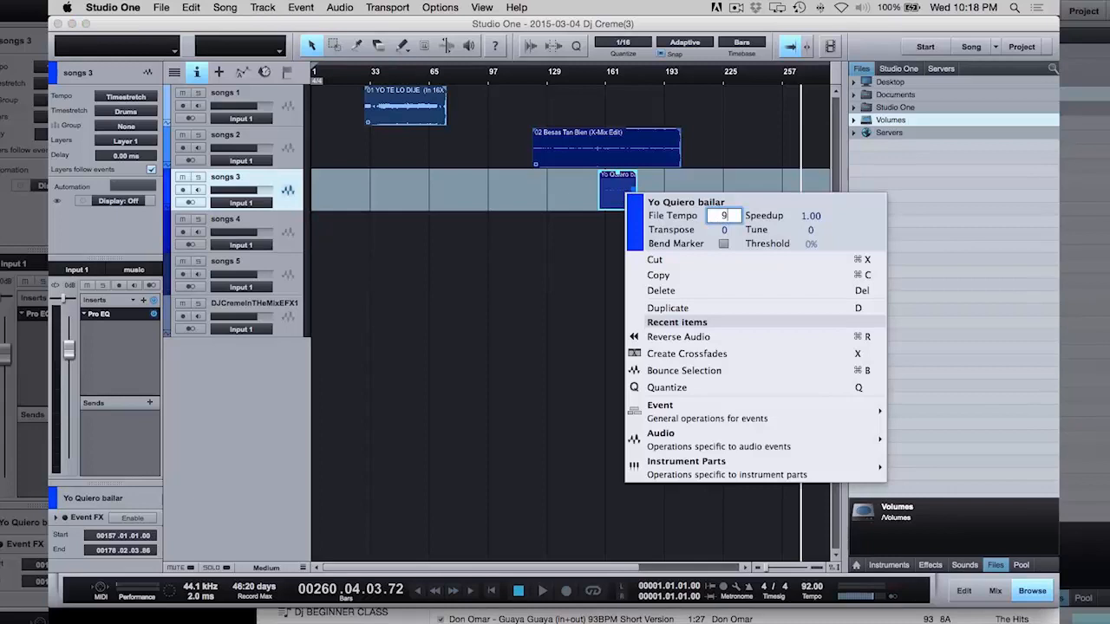
pyautogui.click(490, 237)
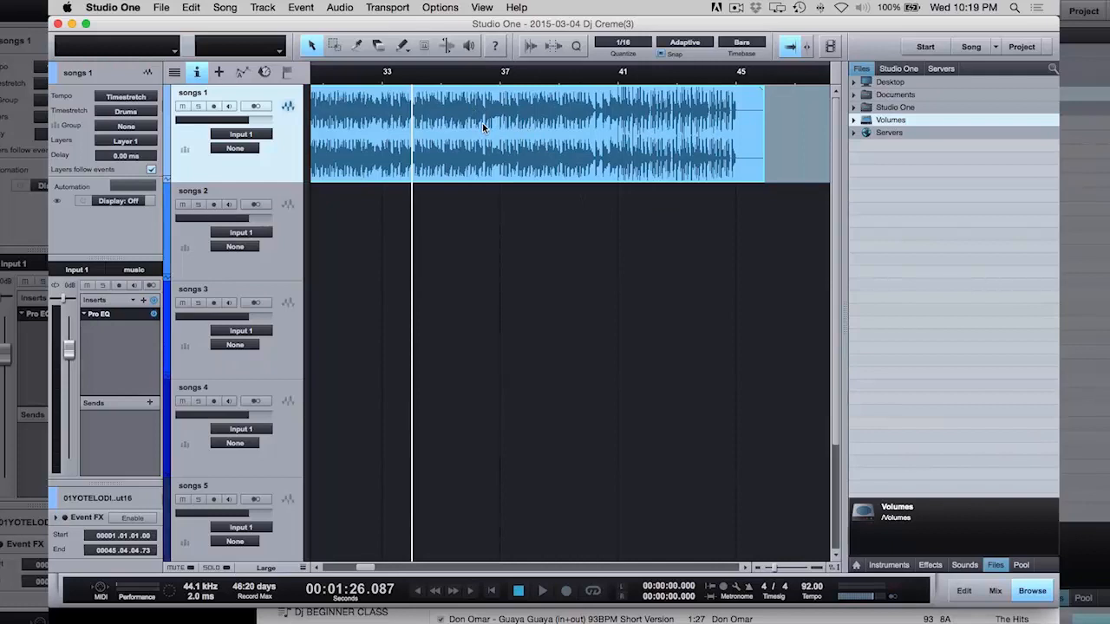
pyautogui.moveTo(511, 168)
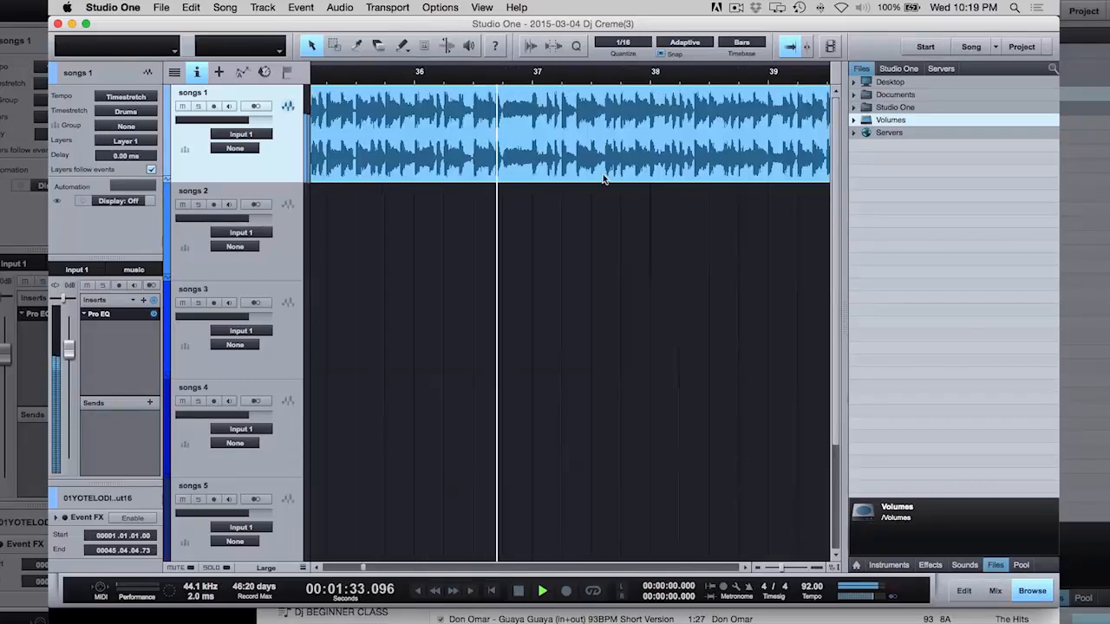
# Play back the first song from inside the event, jumping to bar 42 to check beats.
pyautogui.click(542, 590)
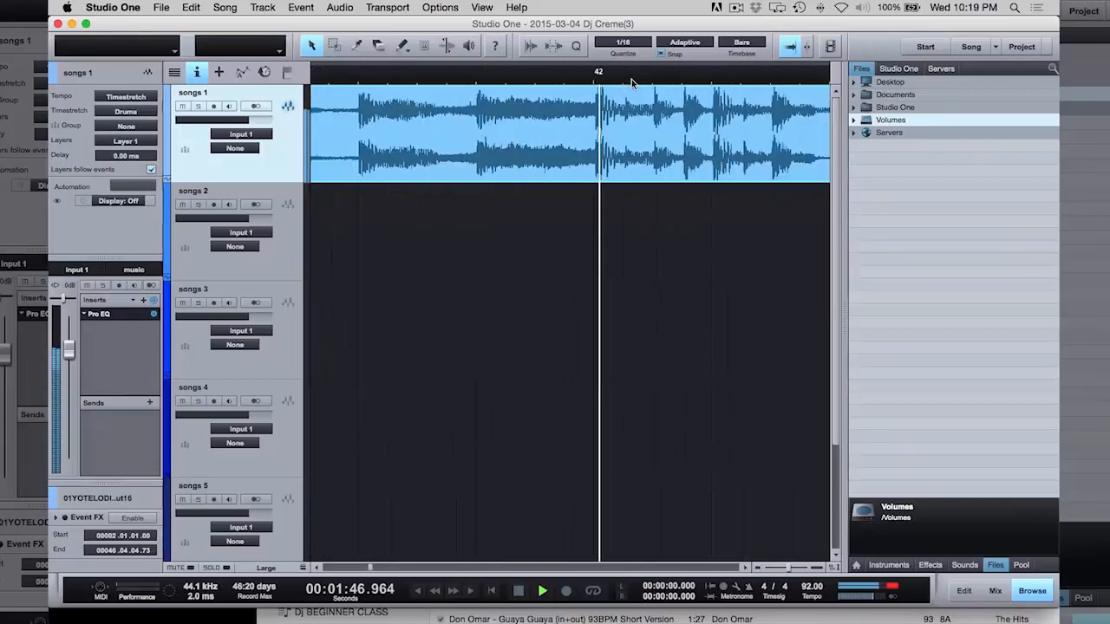
pyautogui.click(542, 591)
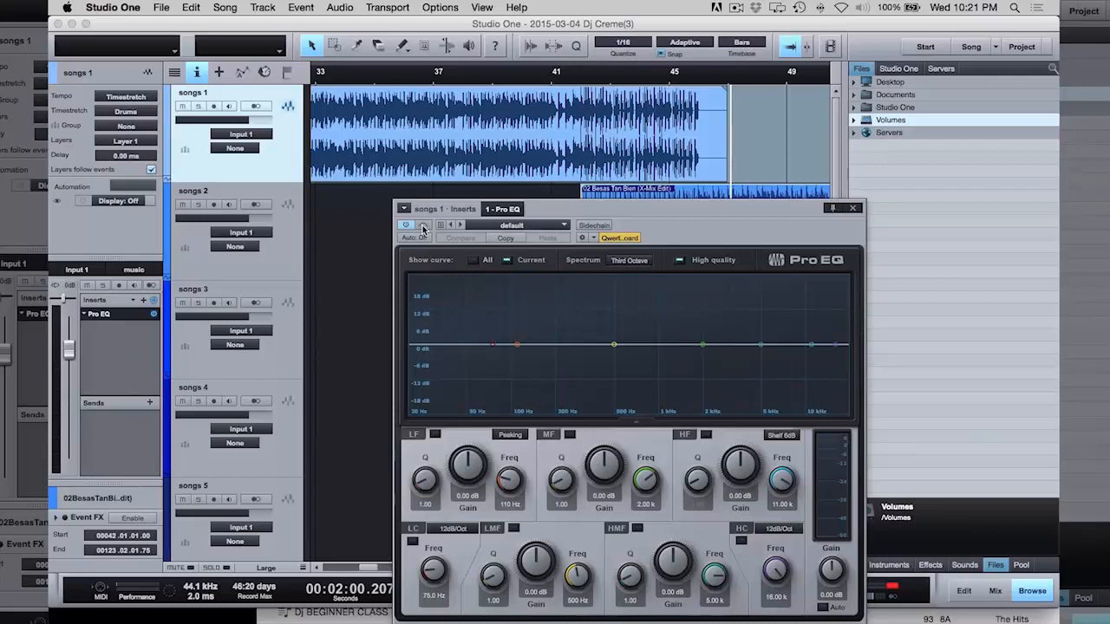
# Toggle songs 1 Pro EQ bypass, set a 48 dB/Oct low cut, and bring up LC-frequency automation.
pyautogui.click(424, 226)
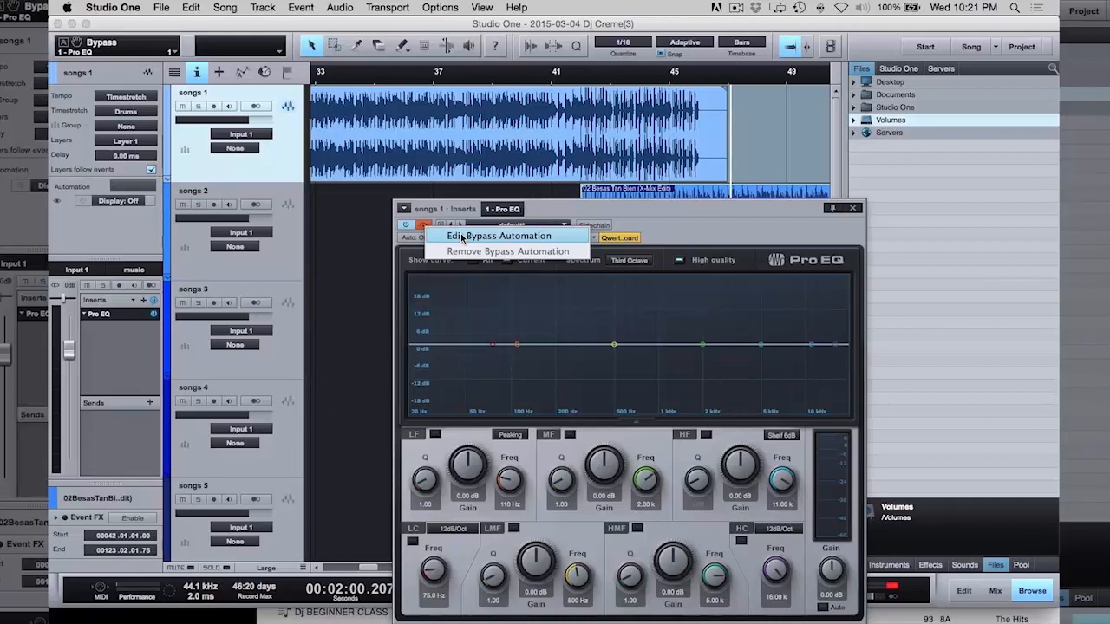
pyautogui.click(498, 236)
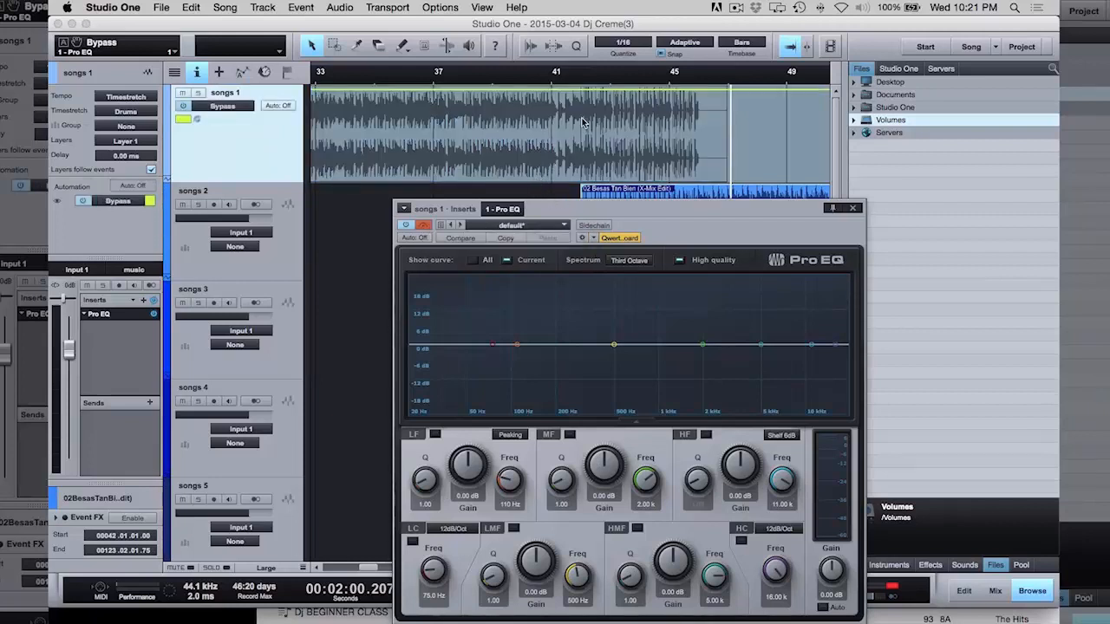
pyautogui.moveTo(582, 95)
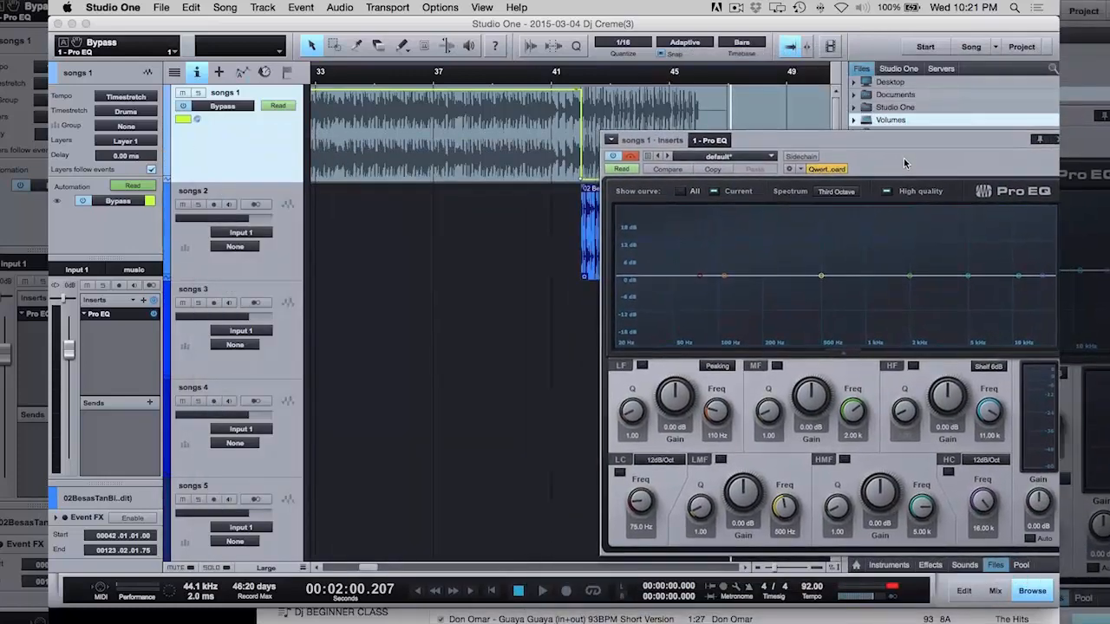
pyautogui.click(659, 459)
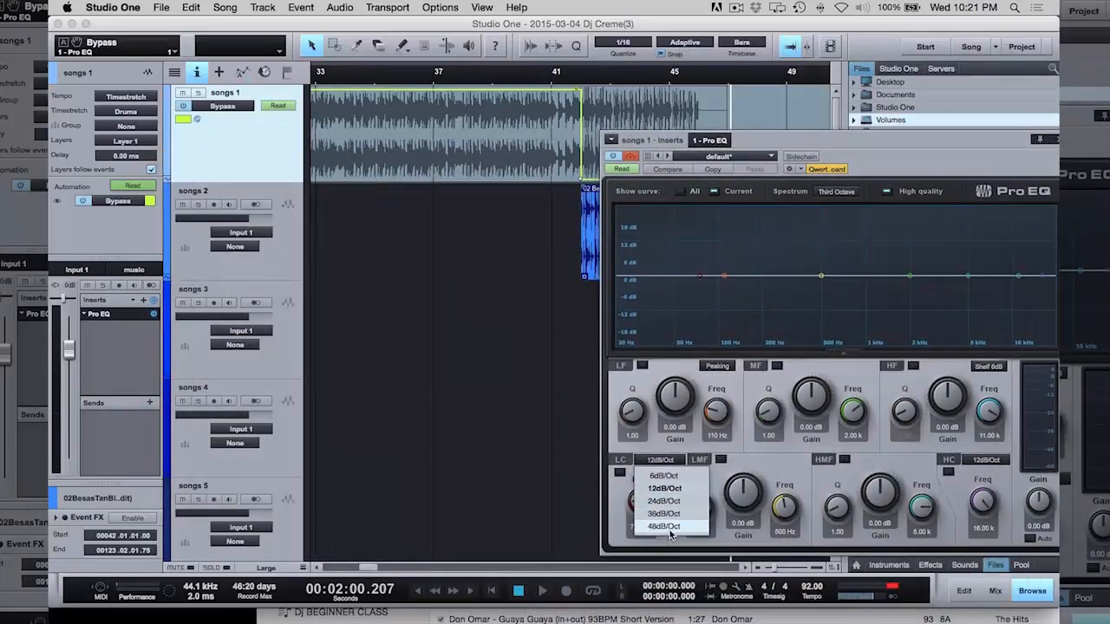
pyautogui.click(663, 526)
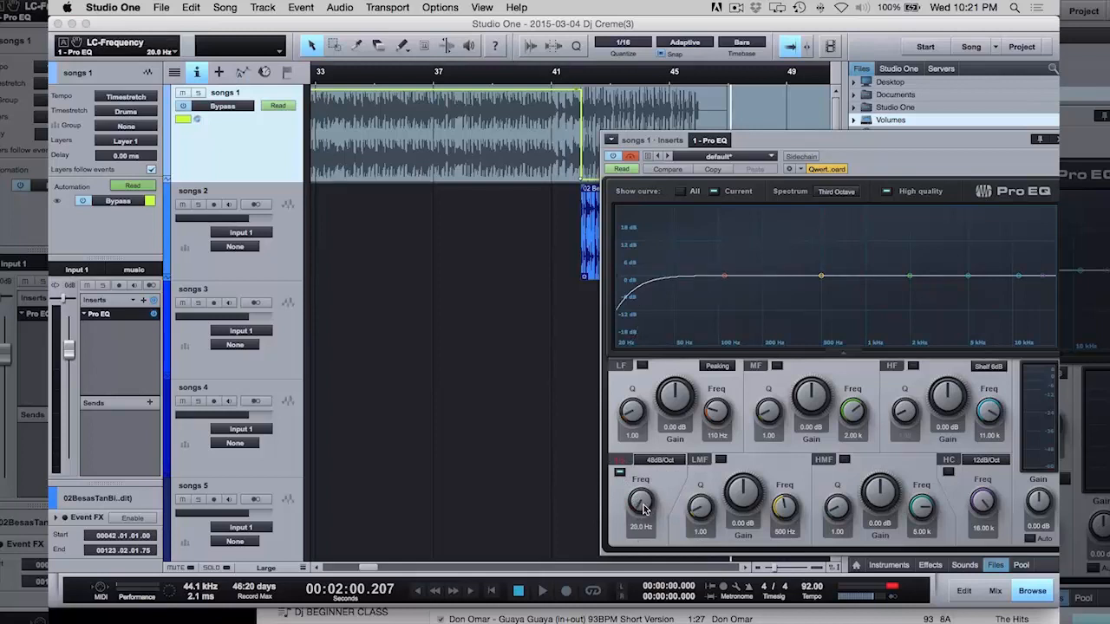
pyautogui.rightClick(642, 503)
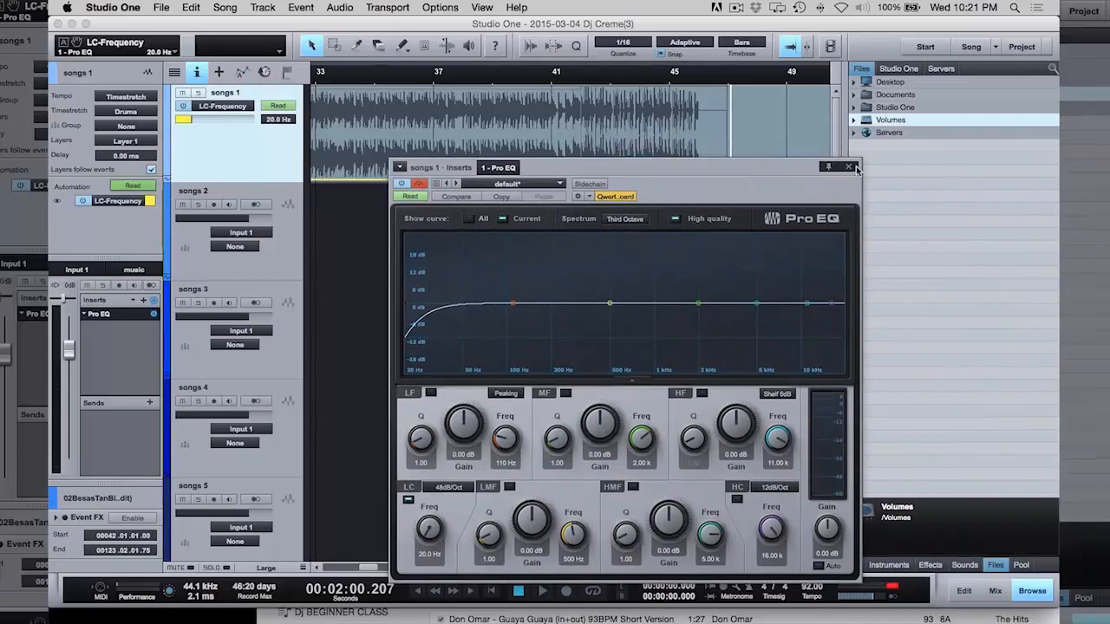
# Close the EQ and drag songs 1's LC-Frequency envelope into a rising ramp over bars 41–46.
pyautogui.click(848, 167)
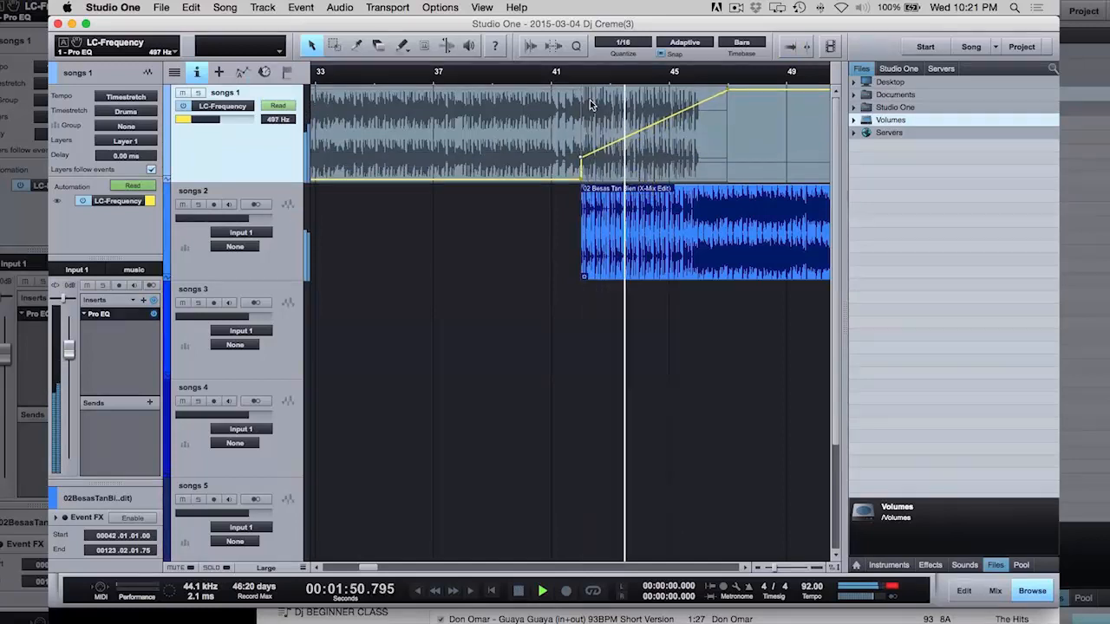
pyautogui.moveTo(728, 102); pyautogui.dragTo(728, 102)
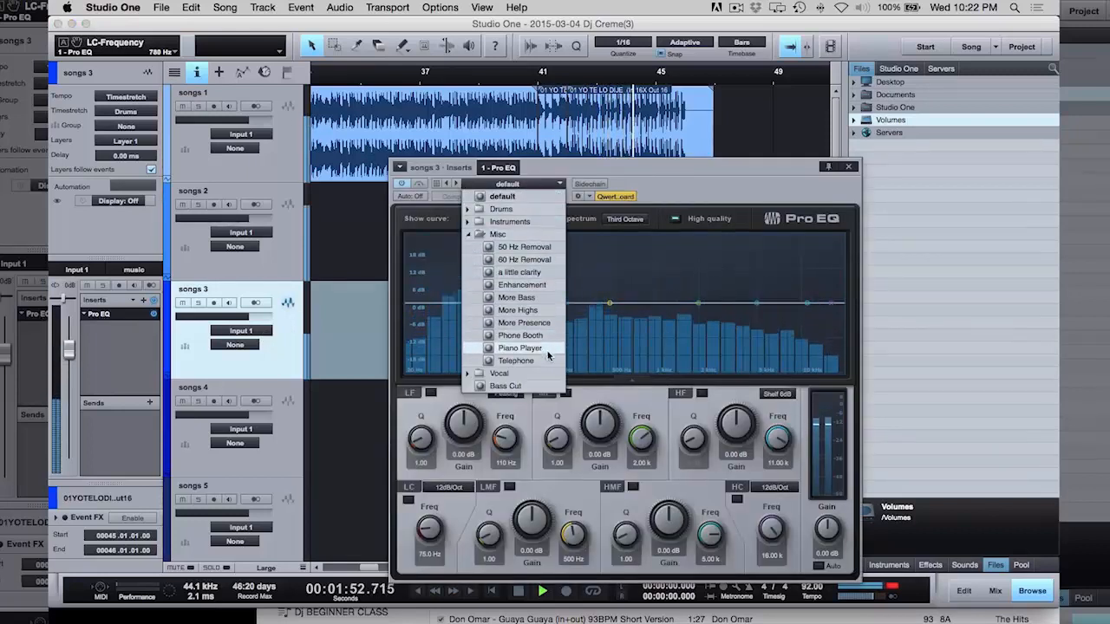
# Apply the Misc > Telephone preset to songs 3's Pro EQ and close the window.
pyautogui.click(516, 360)
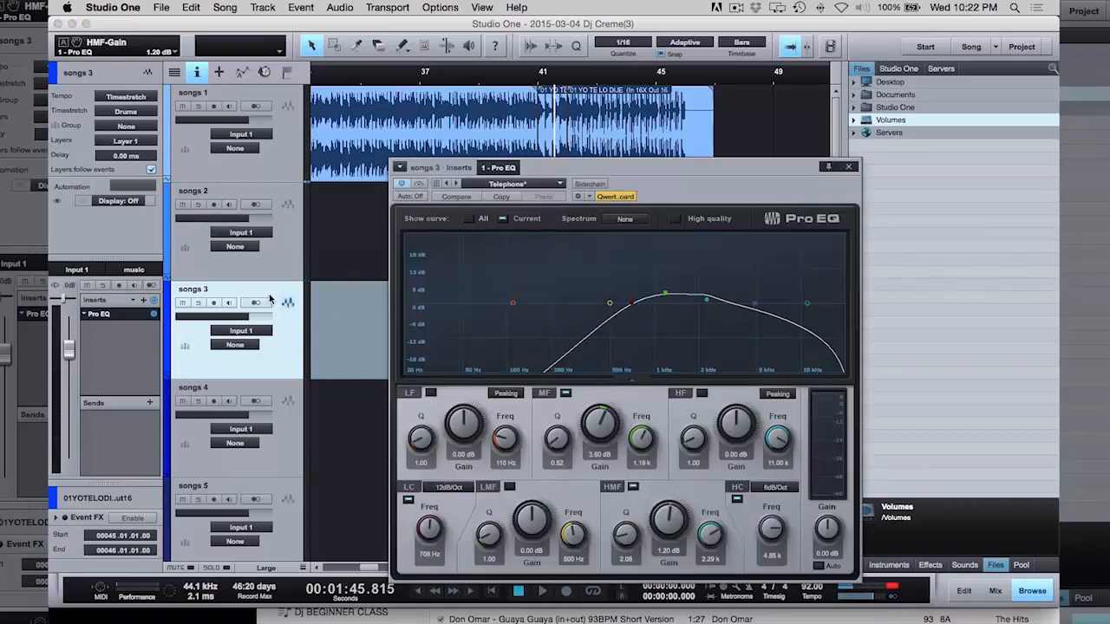
pyautogui.click(848, 165)
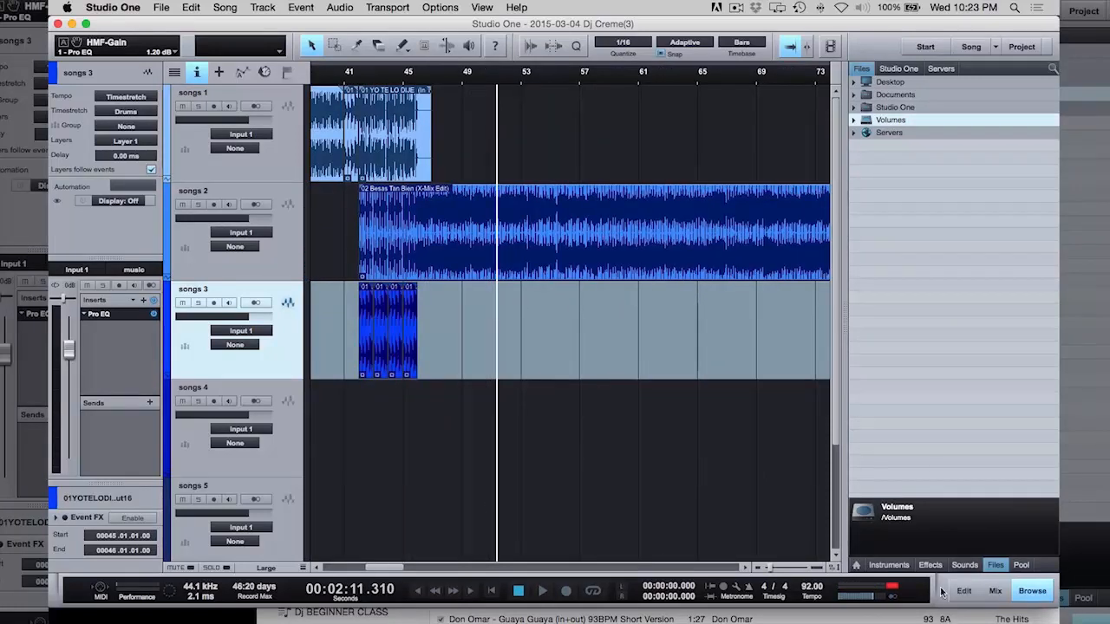
# Show the Browser's Effects list and select the last slice of the songs 3 clip.
pyautogui.click(930, 564)
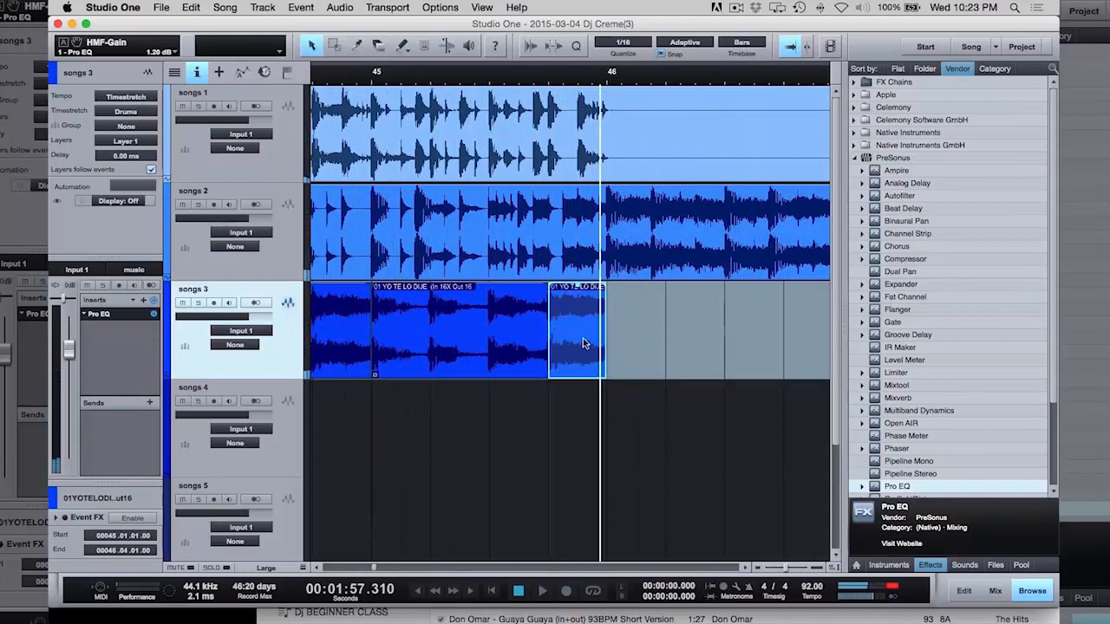
pyautogui.click(862, 208)
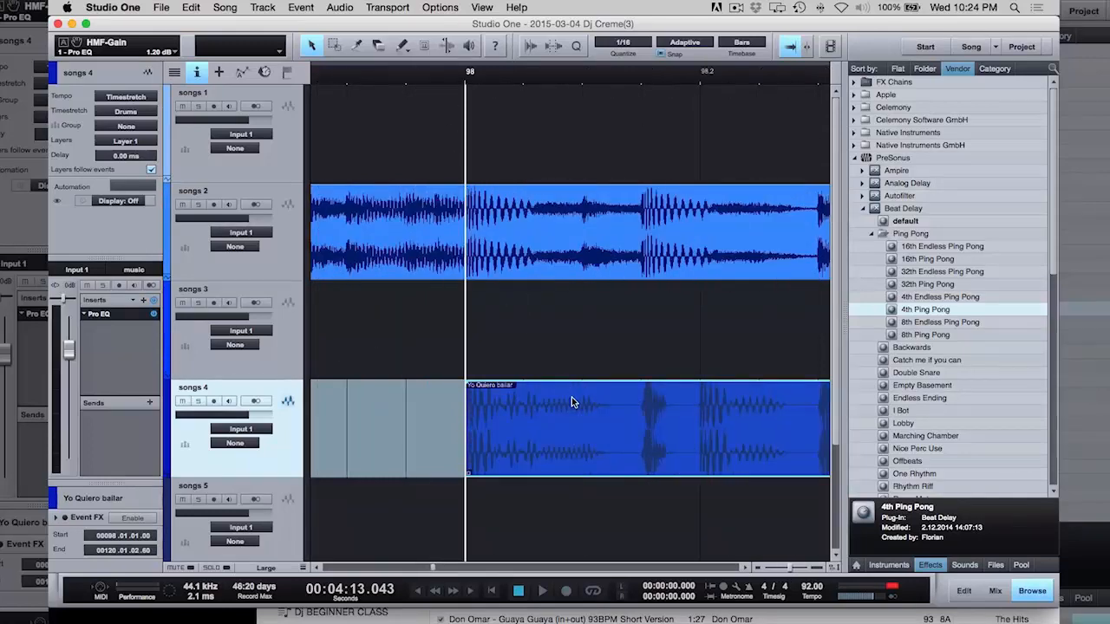
pyautogui.moveTo(641, 423)
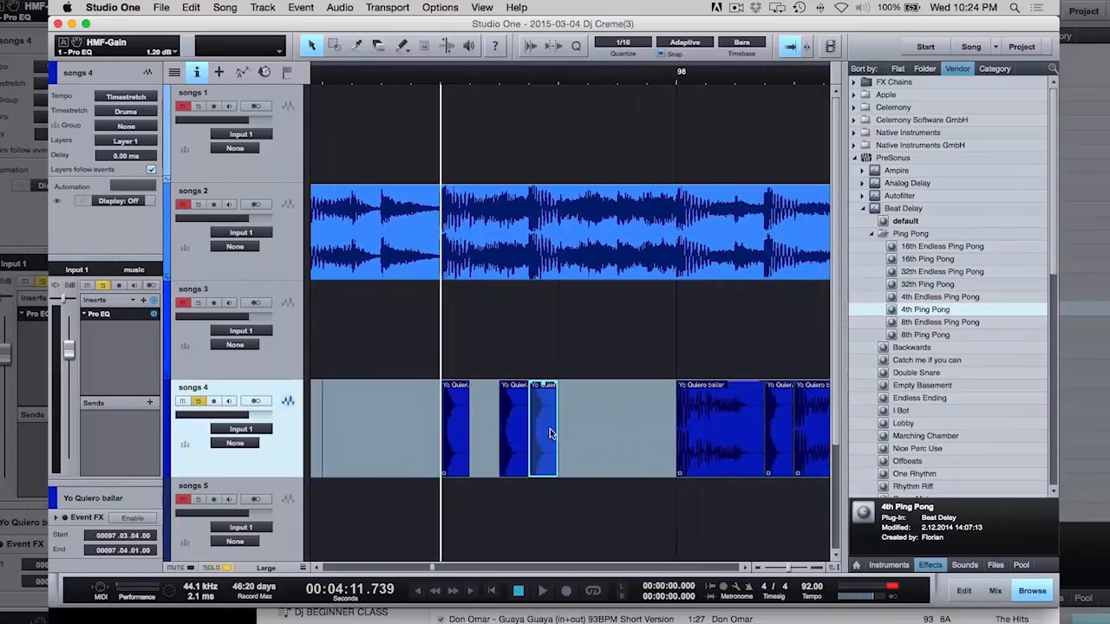
# Slide a short cut piece of Yo Quiero bailar to the right on songs 4.
pyautogui.moveTo(542, 424); pyautogui.dragTo(603, 425)
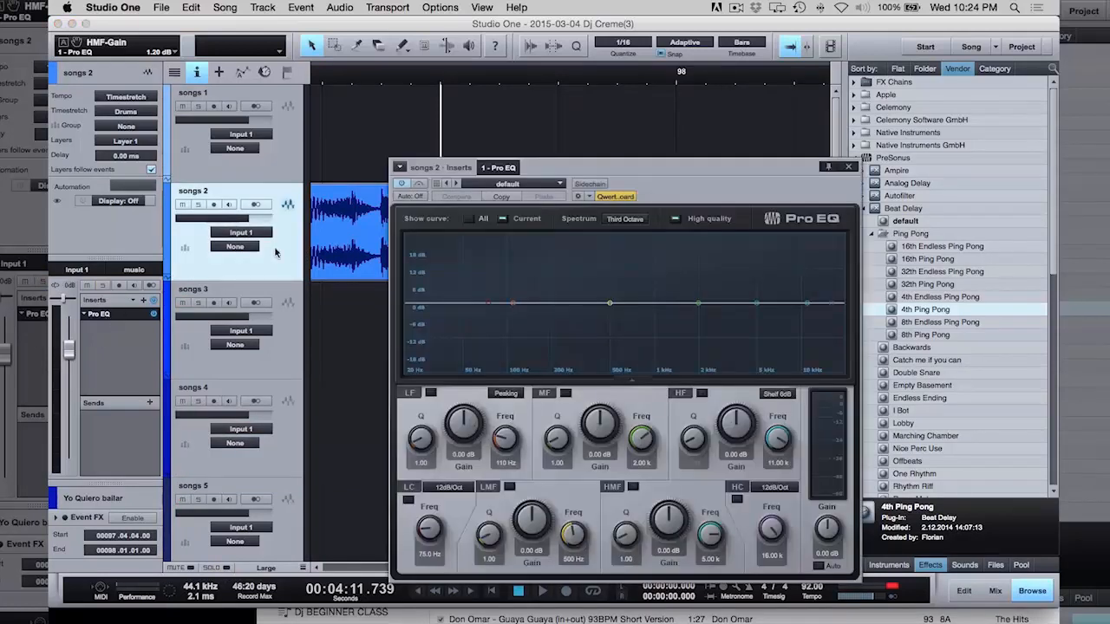
# Toggle songs 2's Pro EQ bypass to expose its bypass automation.
pyautogui.click(419, 184)
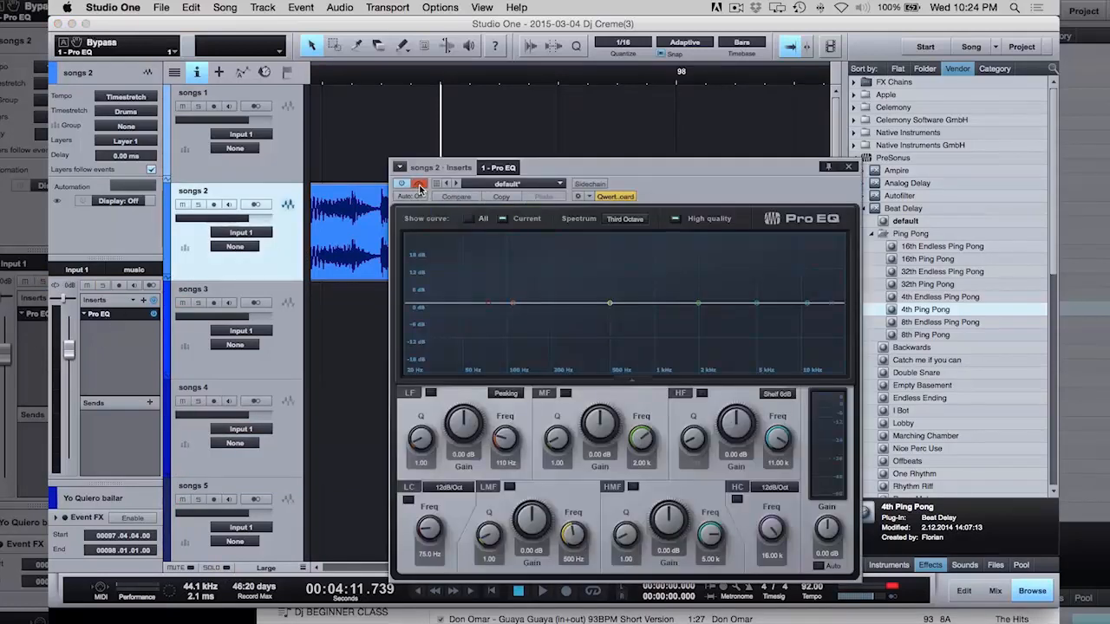
pyautogui.click(419, 183)
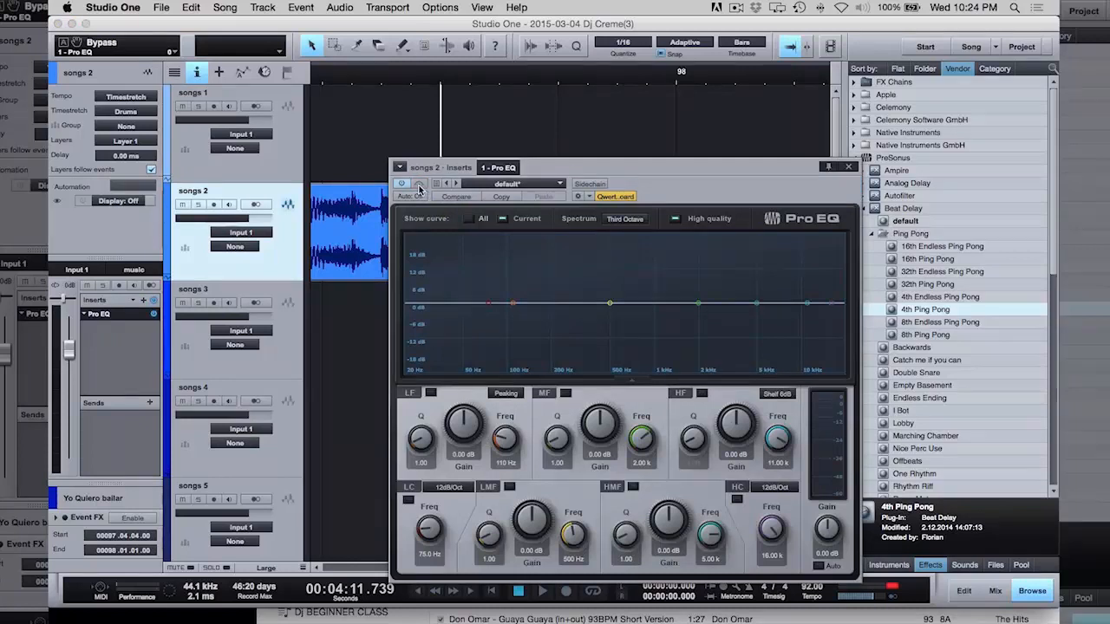
pyautogui.click(419, 183)
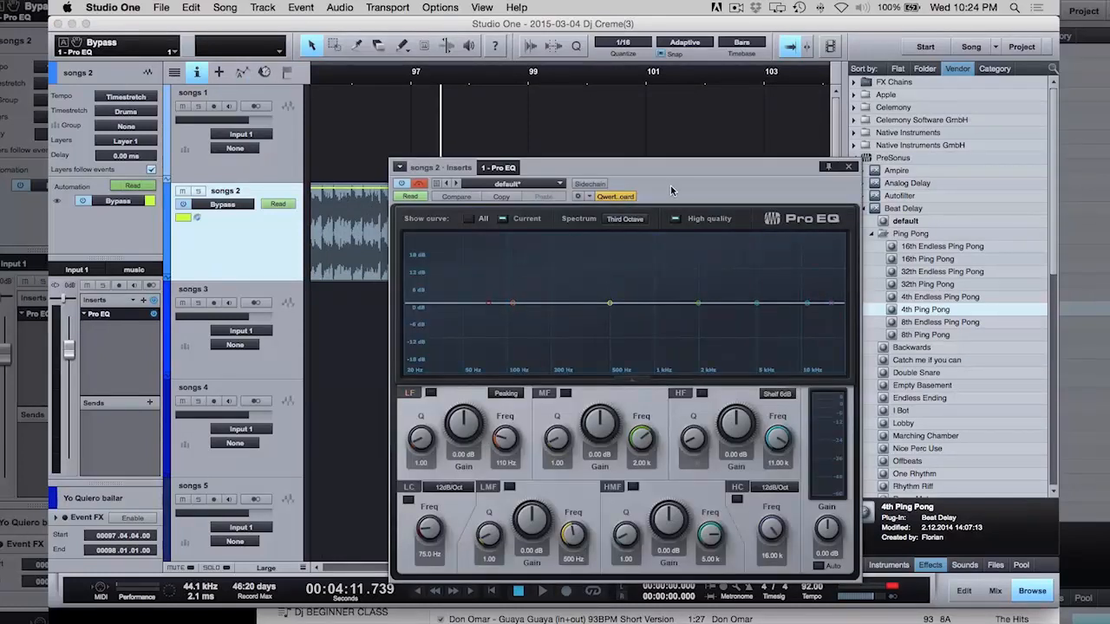
pyautogui.moveTo(624, 168); pyautogui.dragTo(625, 78)
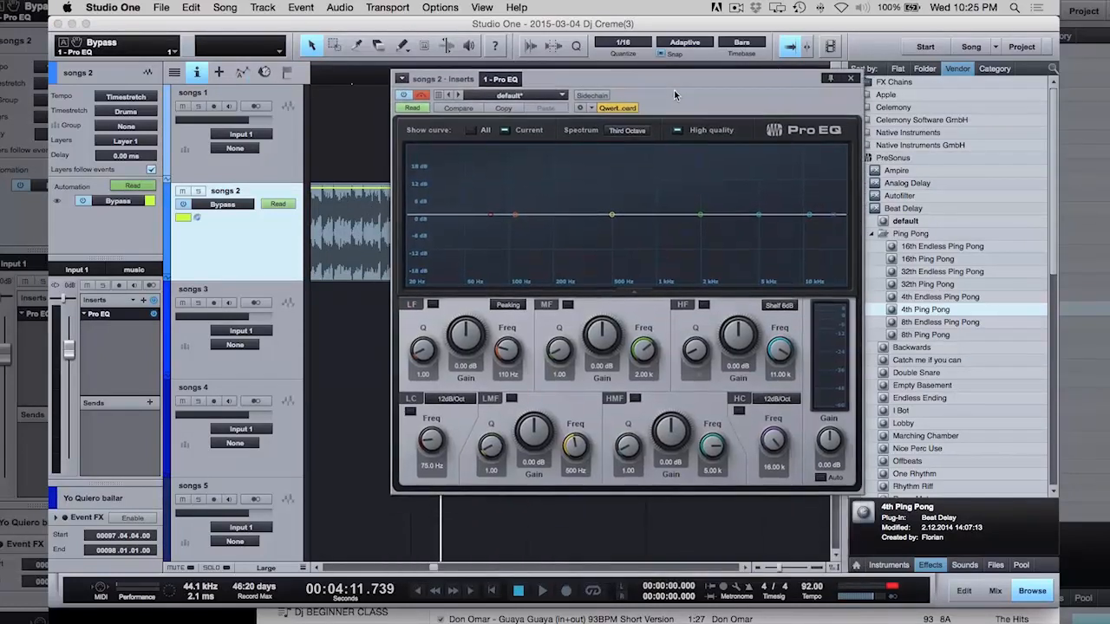
# Give songs 2's EQ a 48 dB/Oct low cut at 134 Hz with frequency automation.
pyautogui.click(452, 391)
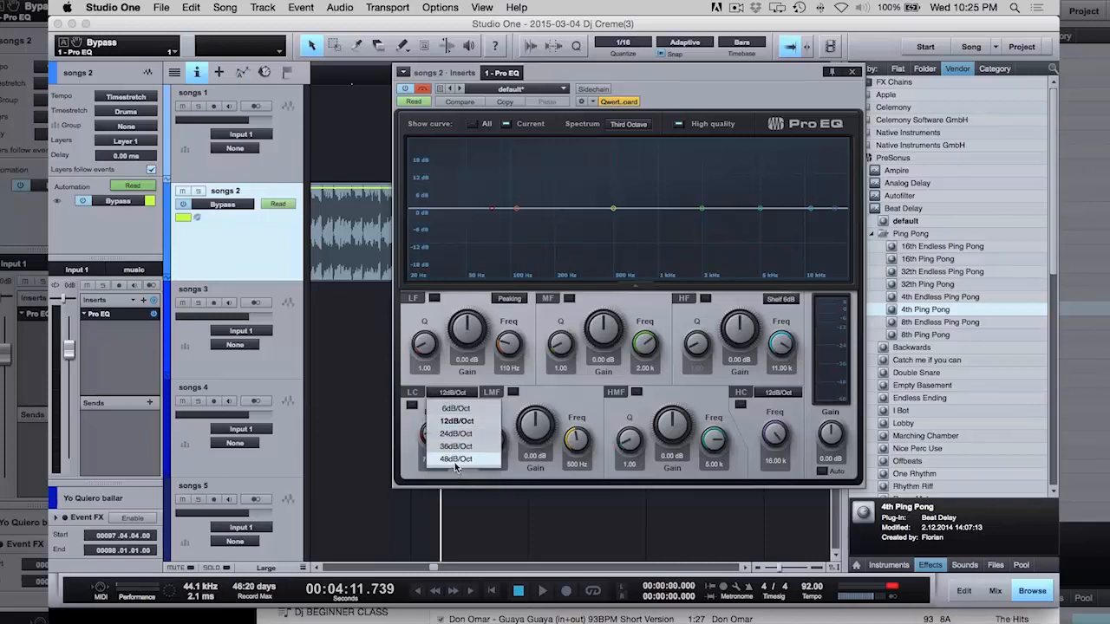
pyautogui.click(455, 459)
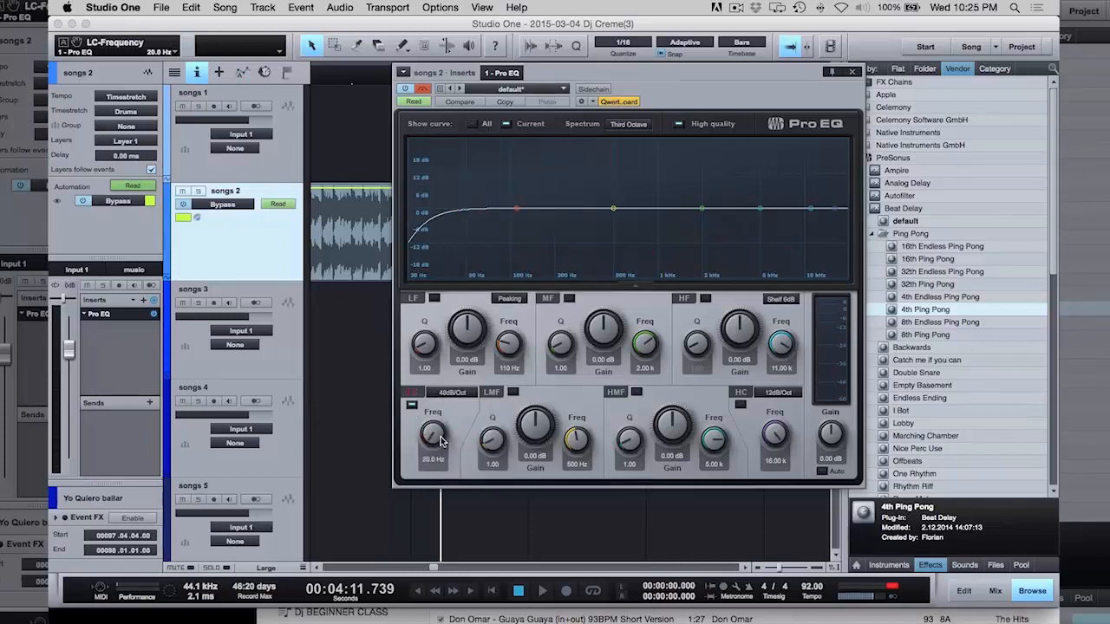
pyautogui.rightClick(433, 434)
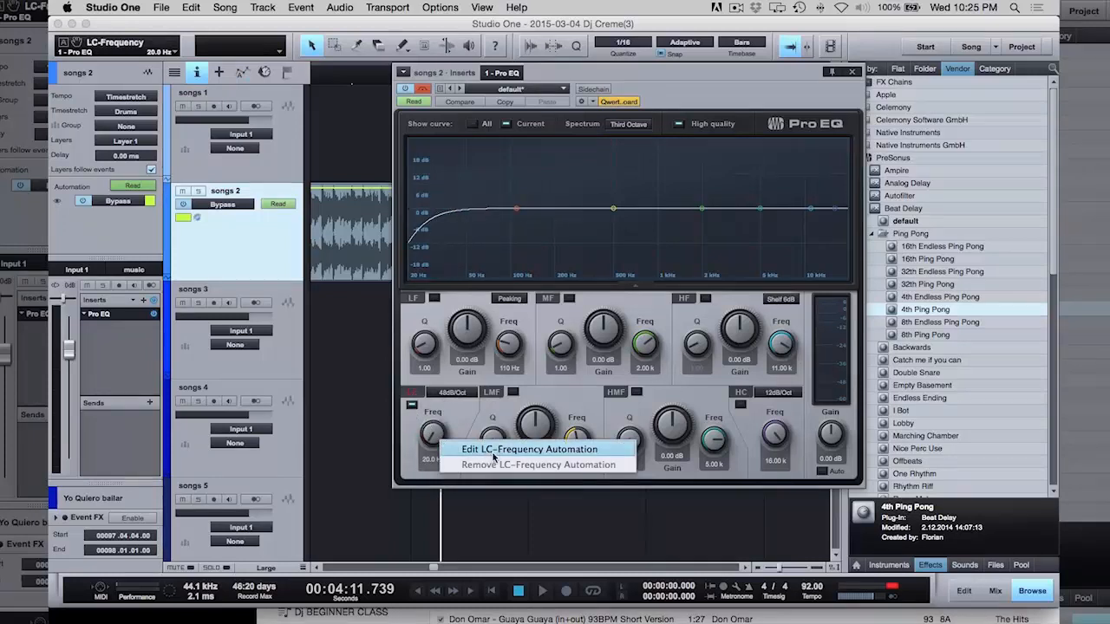
pyautogui.click(530, 449)
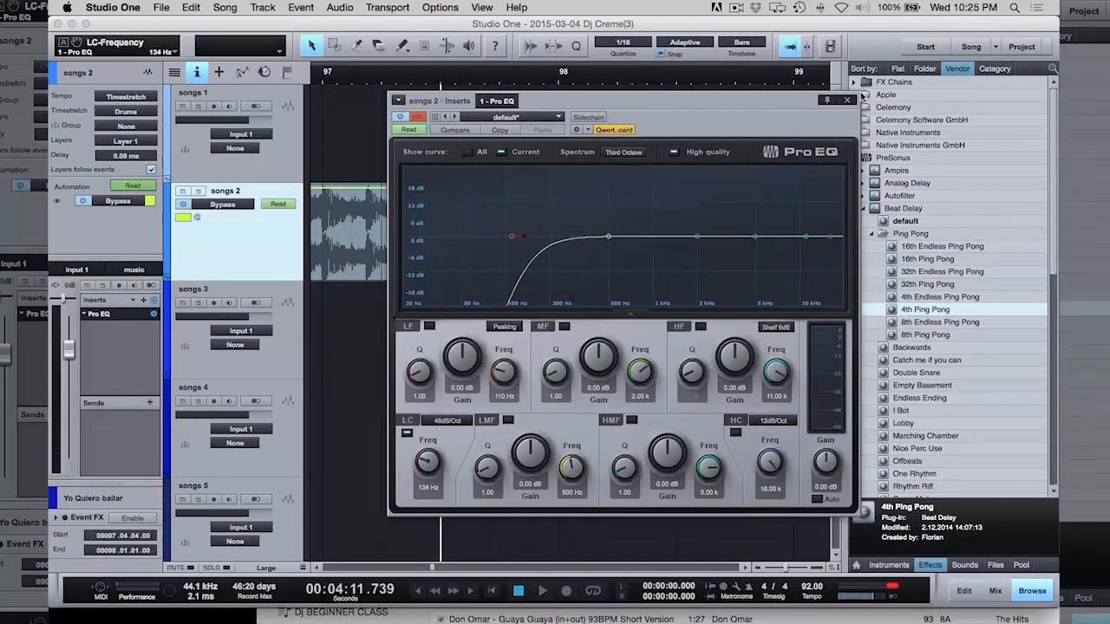
pyautogui.click(847, 99)
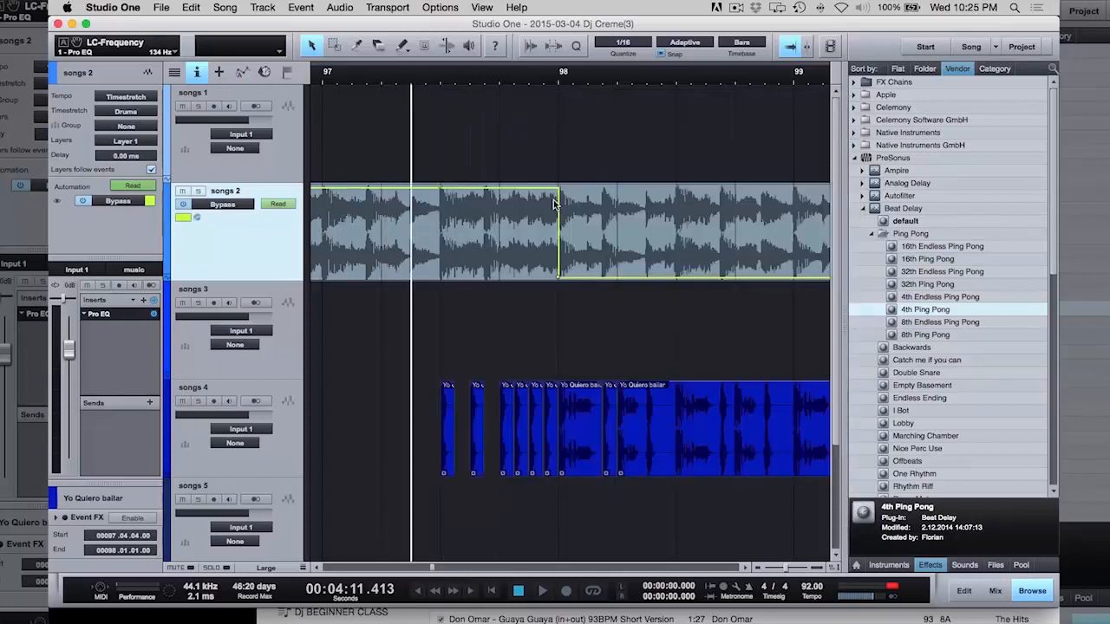
# Move the playhead just past bar 98, where songs 2's EQ bypass automation switches.
pyautogui.click(542, 591)
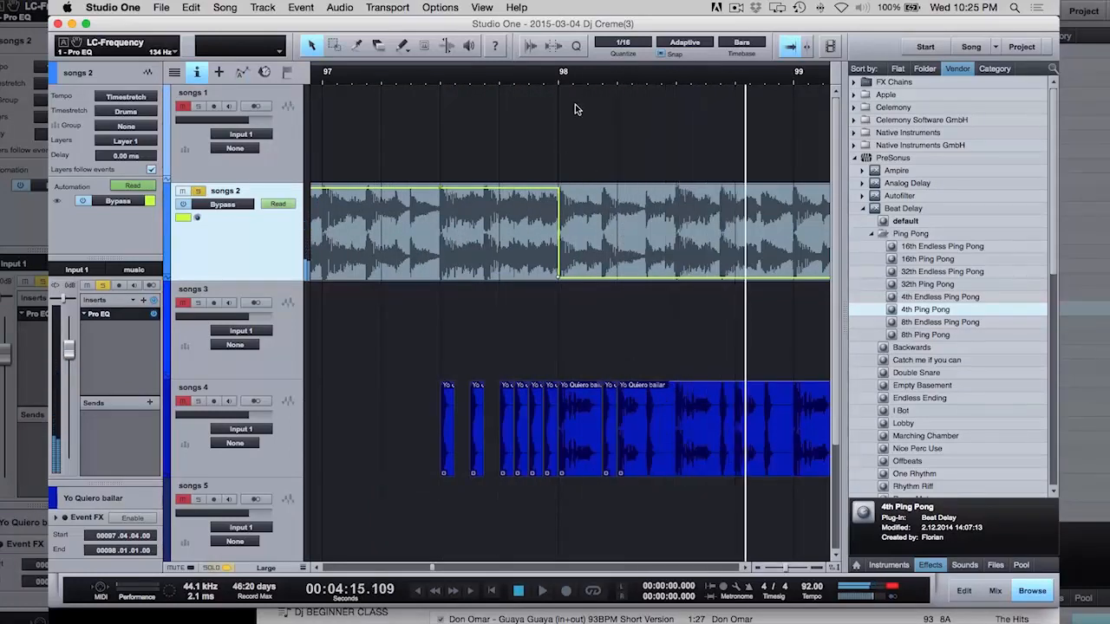
pyautogui.moveTo(355, 80)
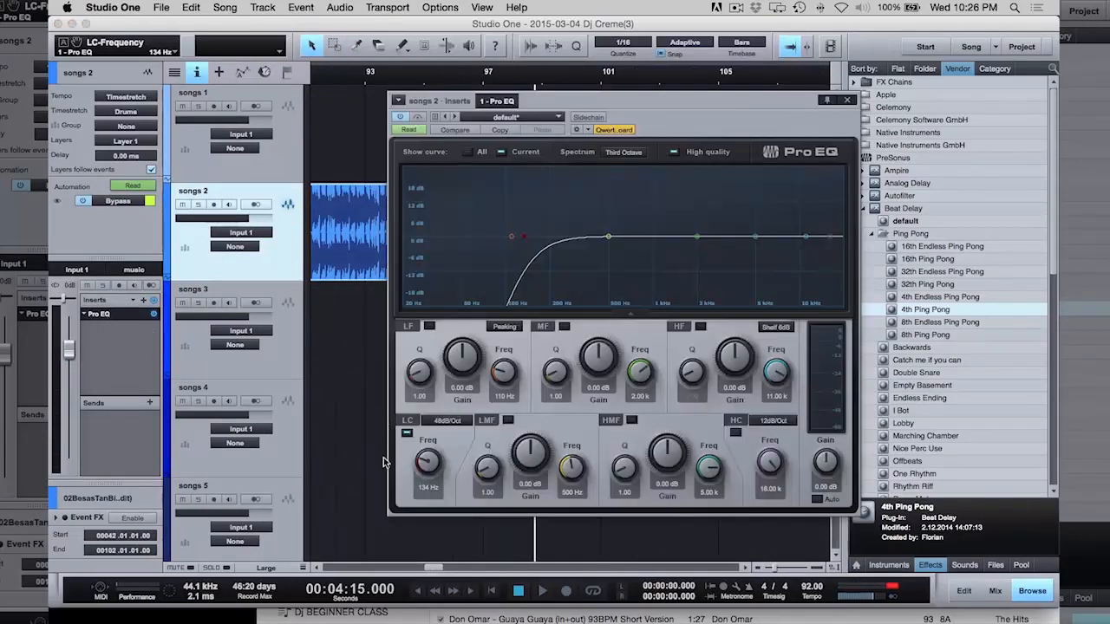
pyautogui.moveTo(429, 462)
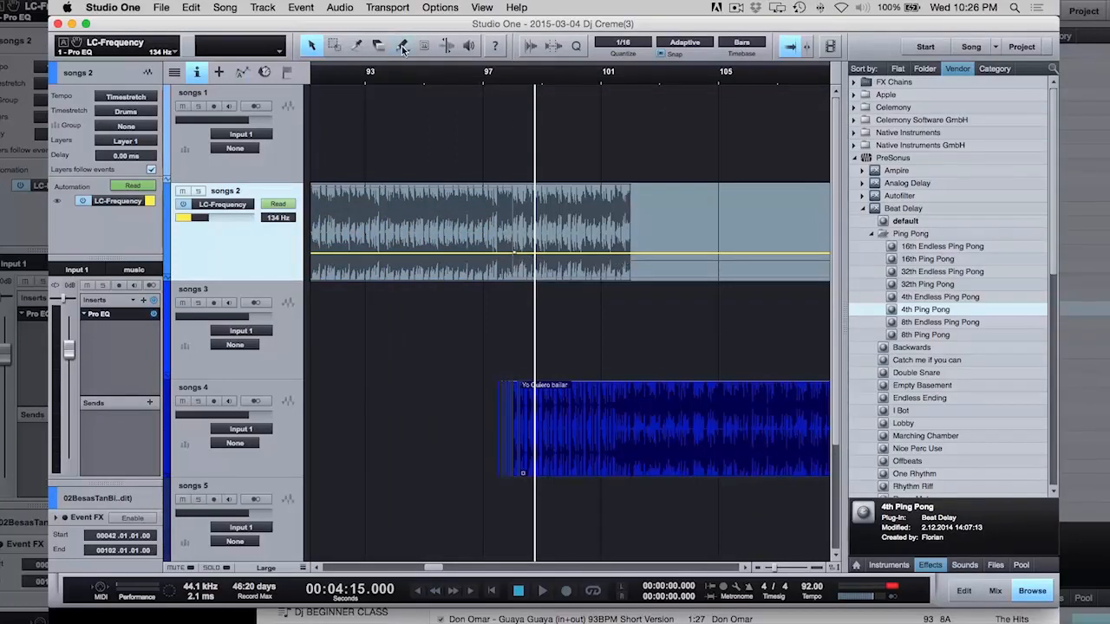
# Open the Paint Tool dropdown to view Freehand, Line, Parabola and other shapes.
pyautogui.click(401, 46)
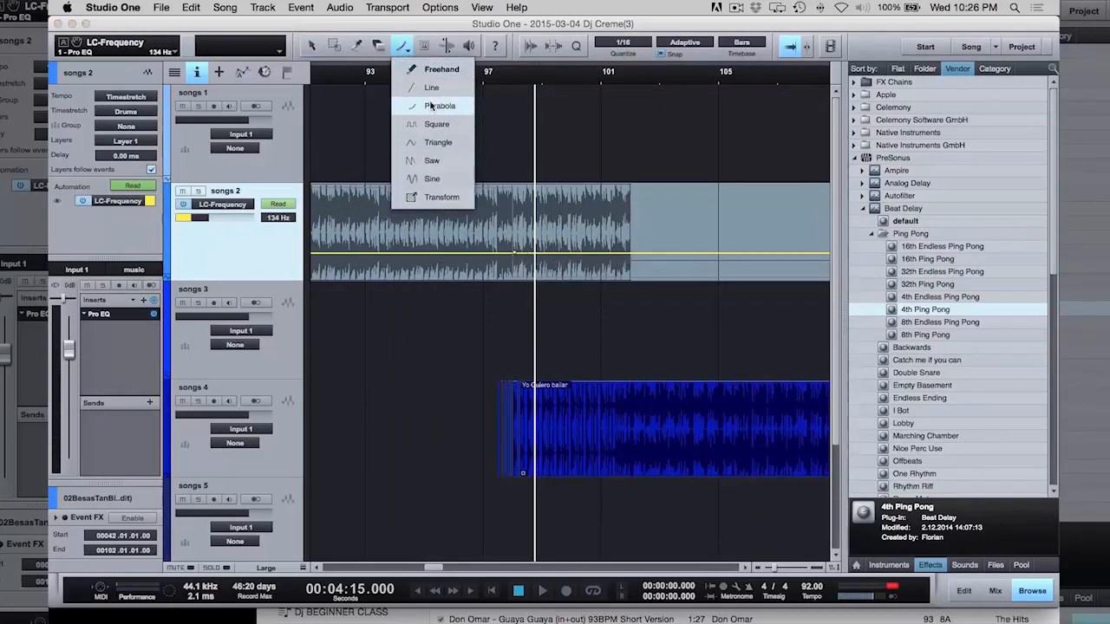